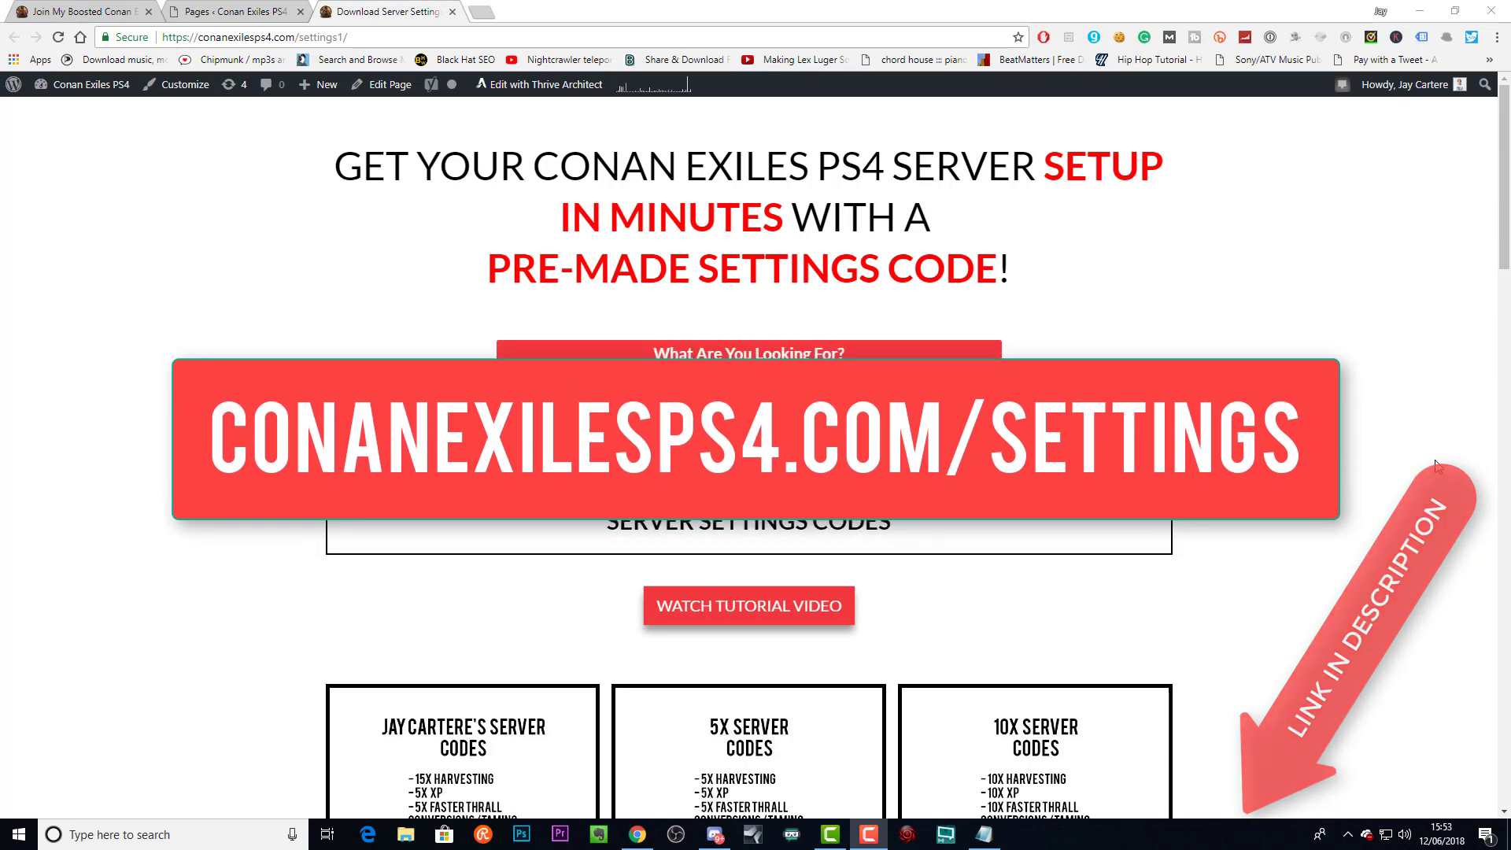
# - Browse the My Servers list in G-Portal to locate the test server entry
pyautogui.scroll(3)
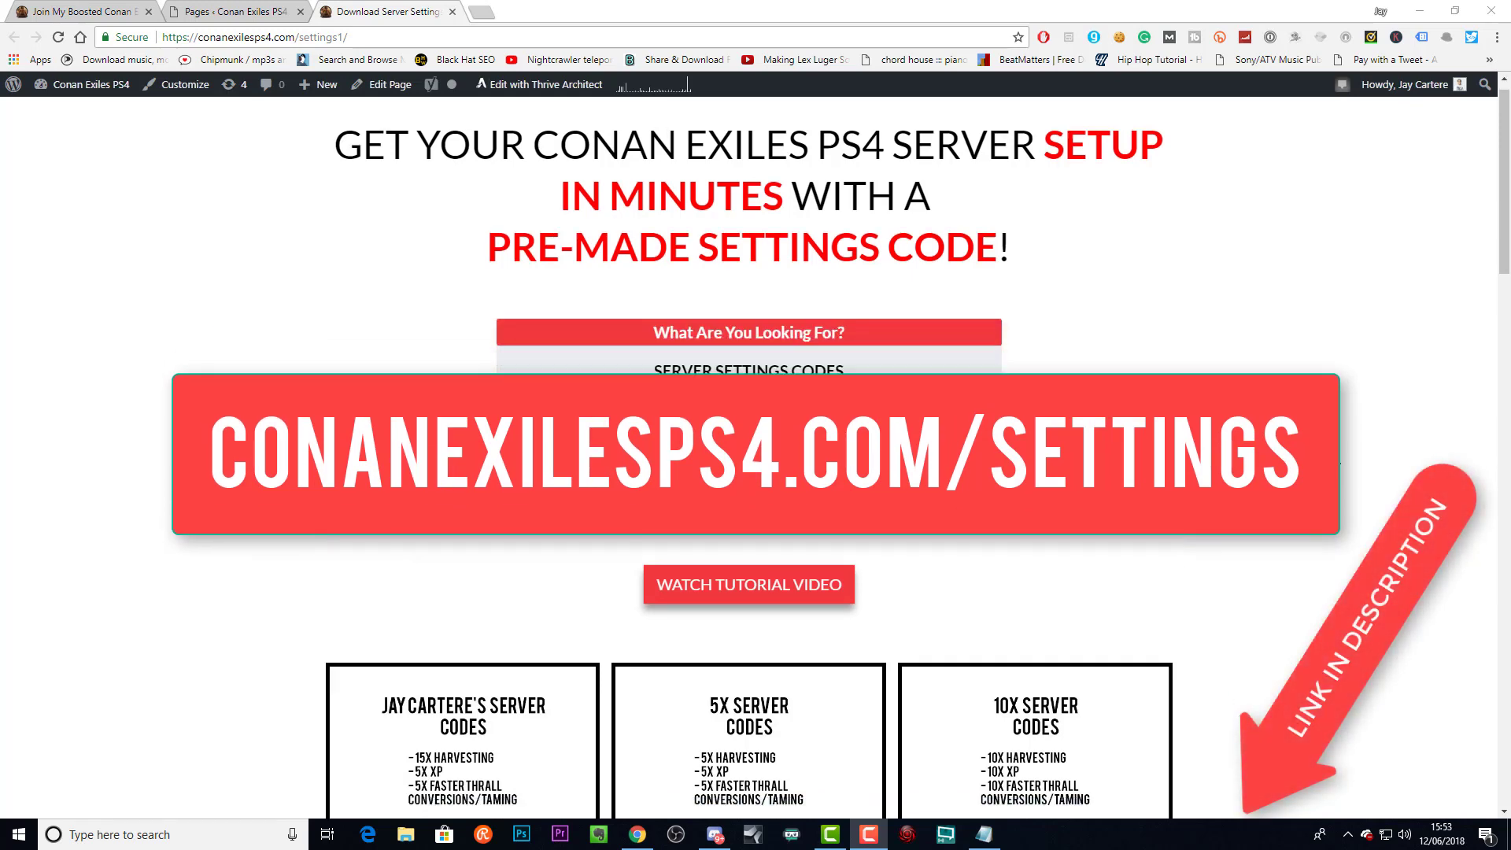
pyautogui.scroll(-3)
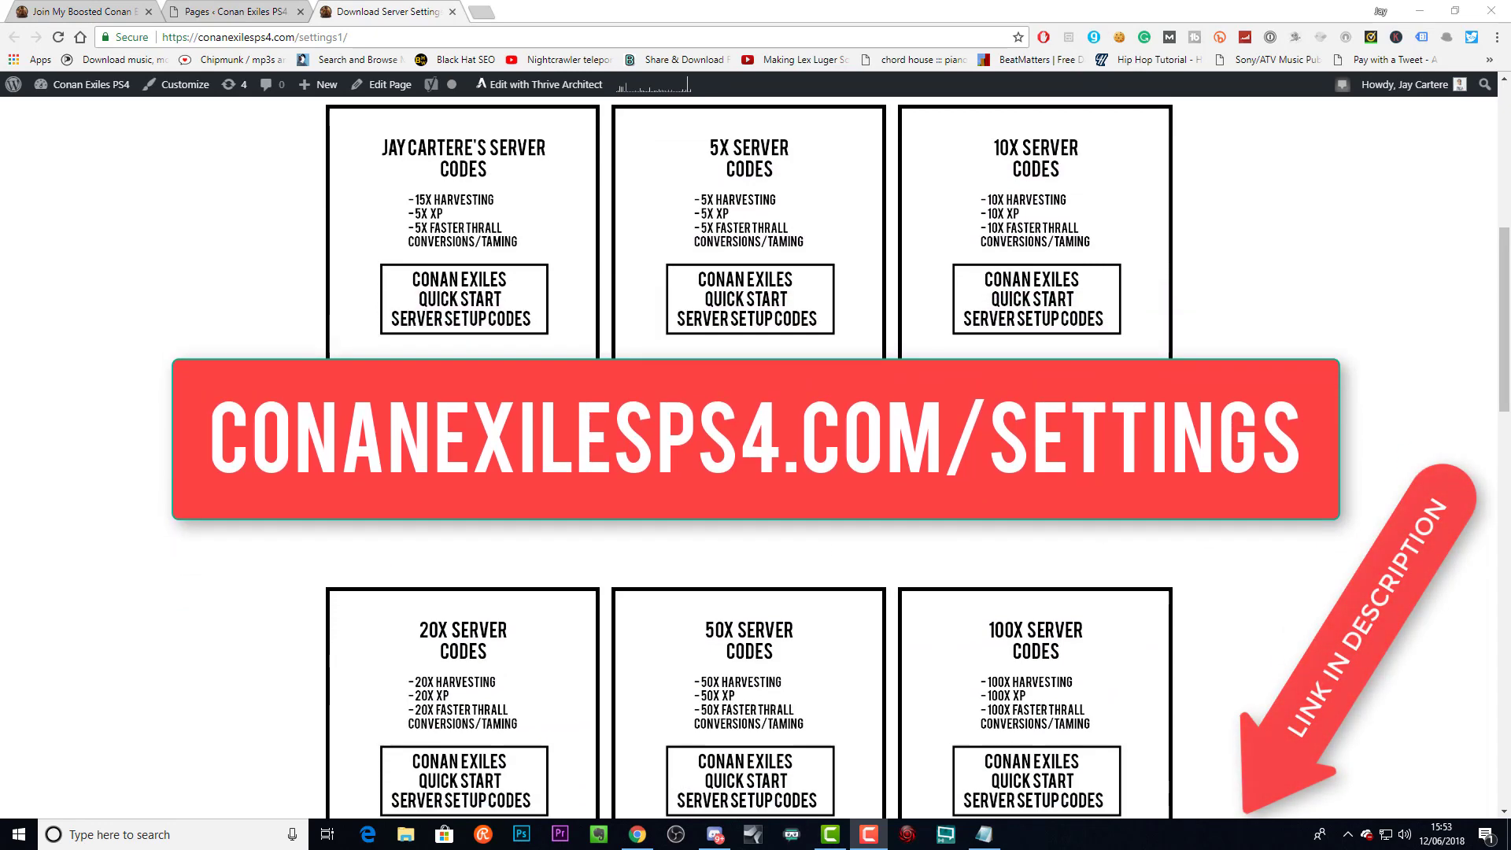
pyautogui.scroll(-3)
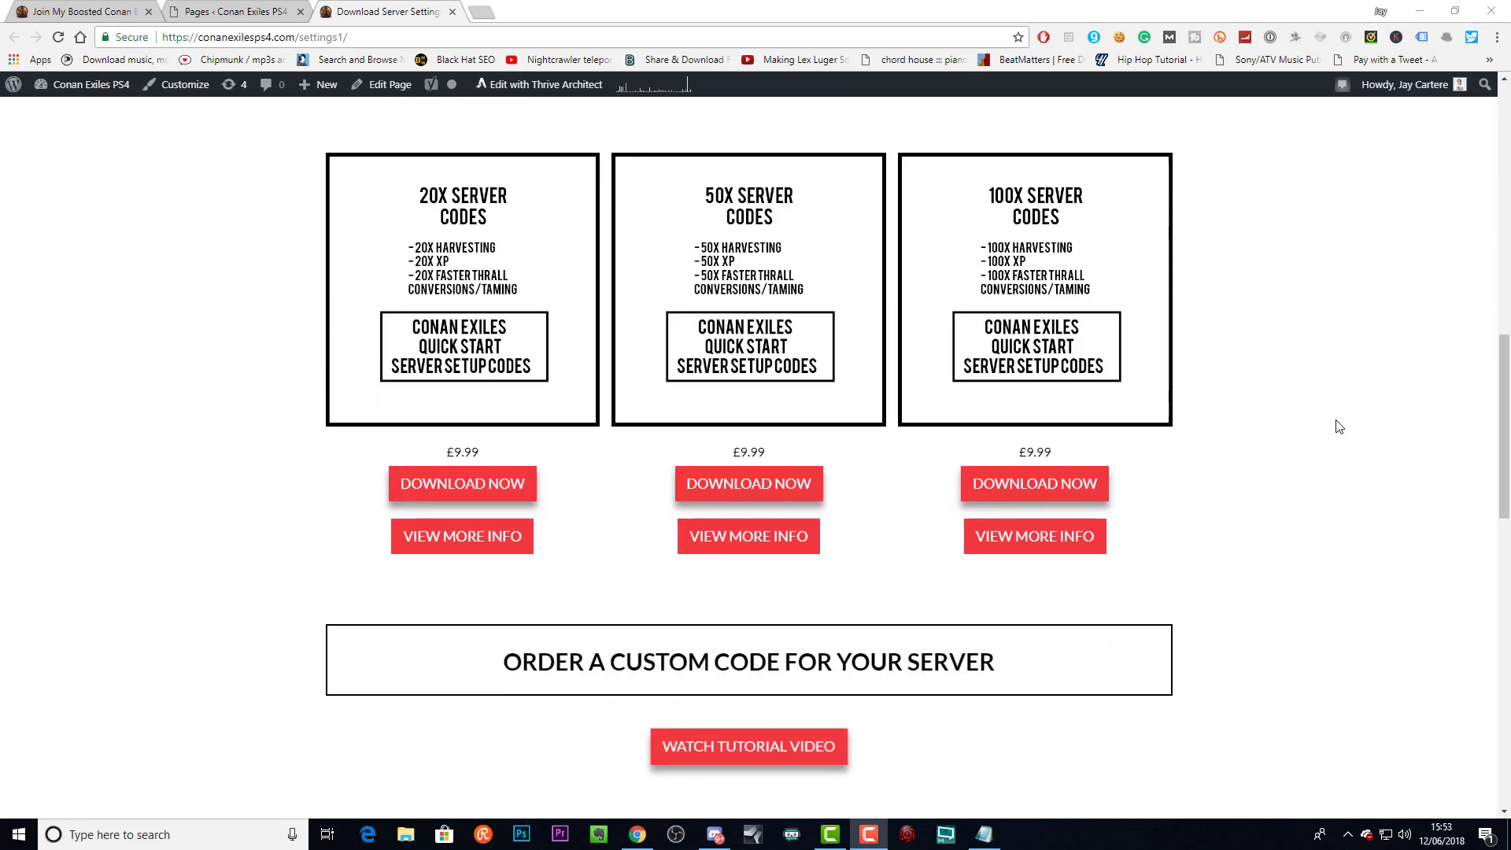
pyautogui.scroll(-3)
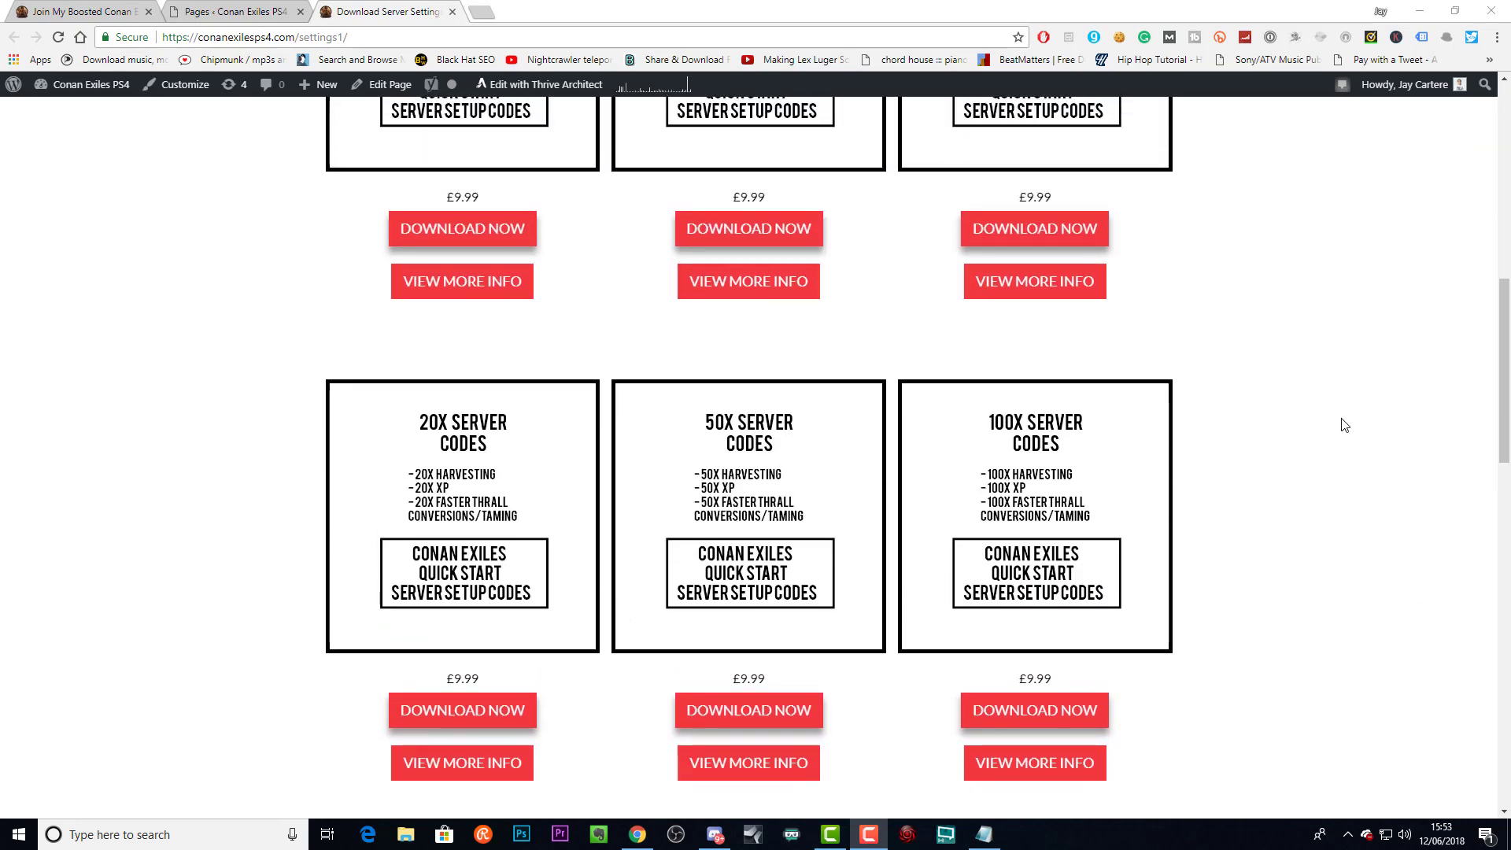
pyautogui.scroll(3)
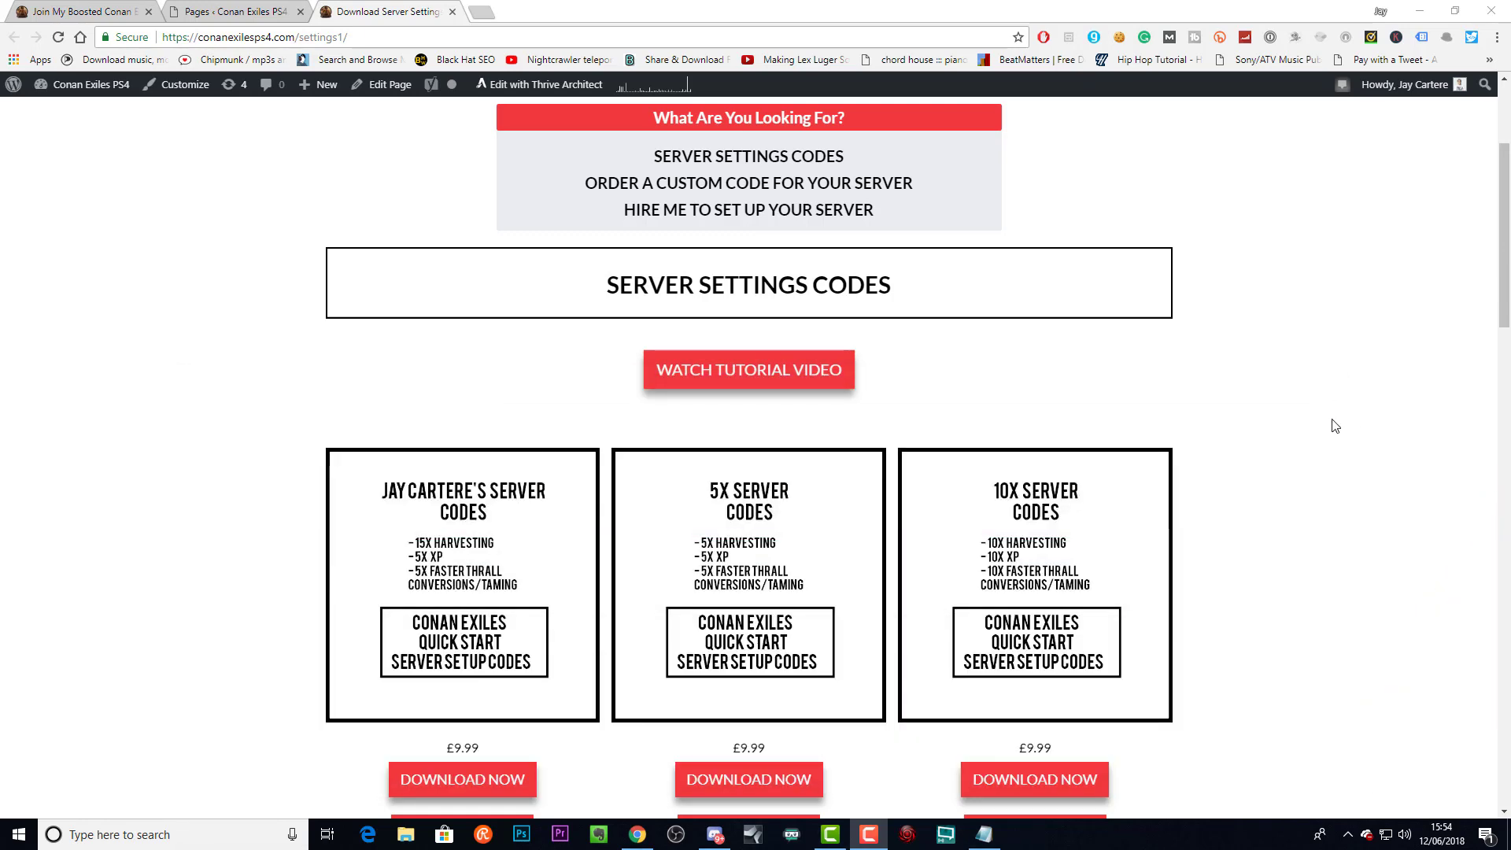
pyautogui.click(384, 11)
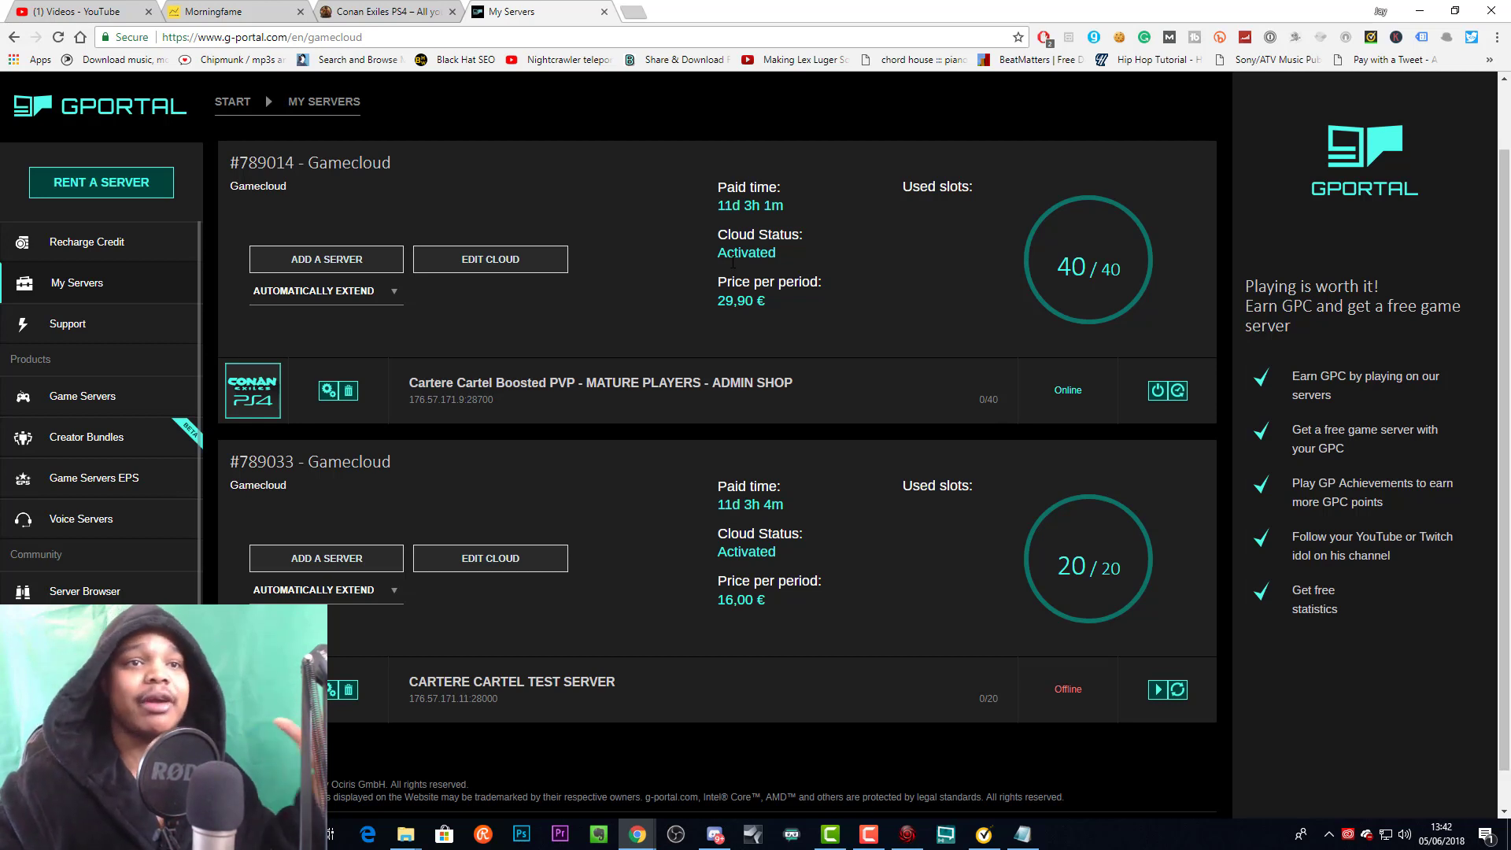
pyautogui.moveTo(754, 449)
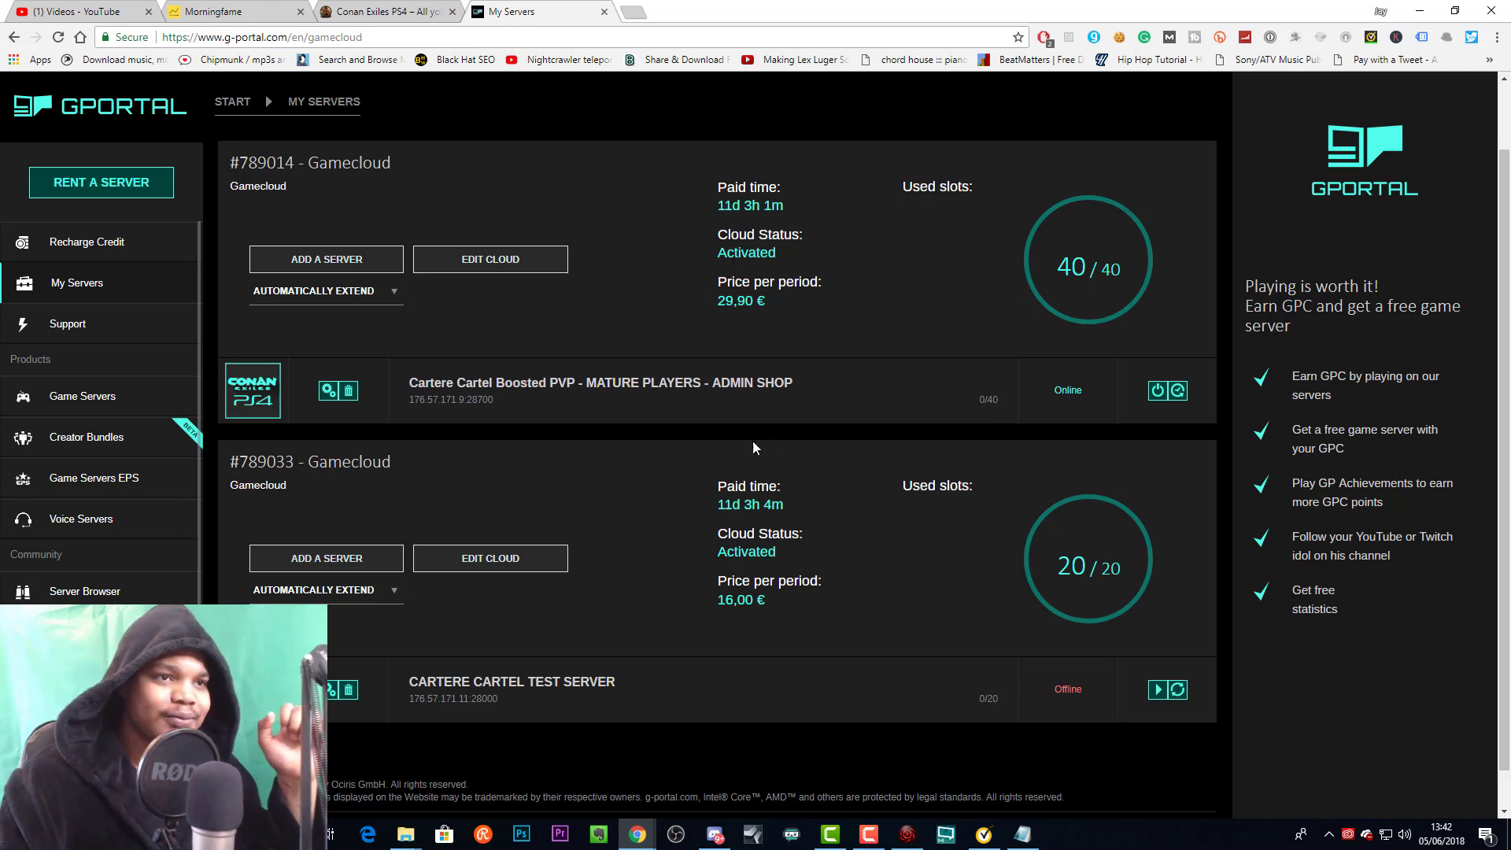
pyautogui.moveTo(329, 692)
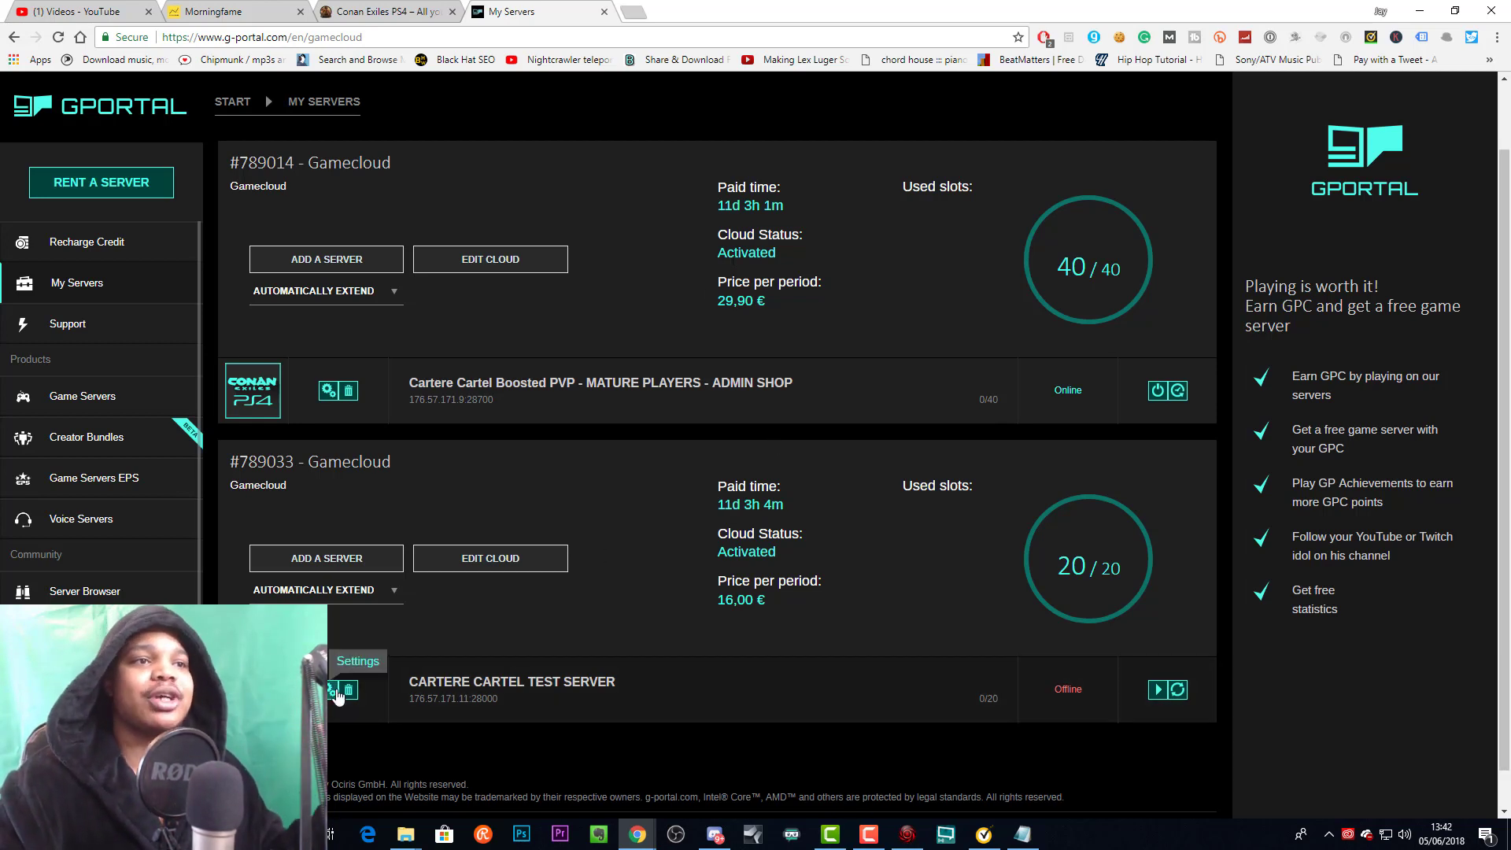
pyautogui.moveTo(671, 697)
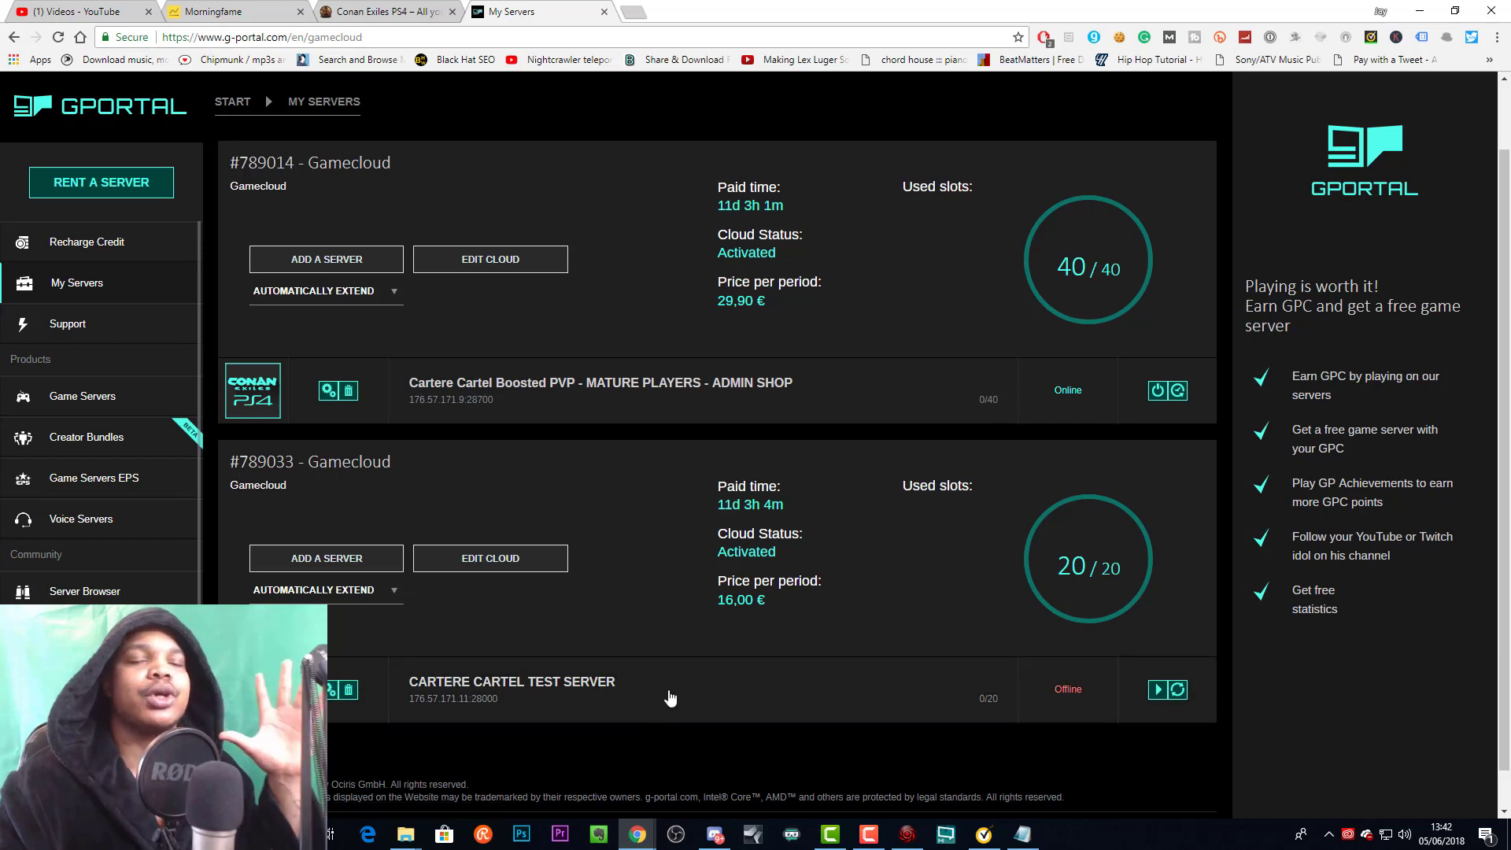
pyautogui.moveTo(192, 299)
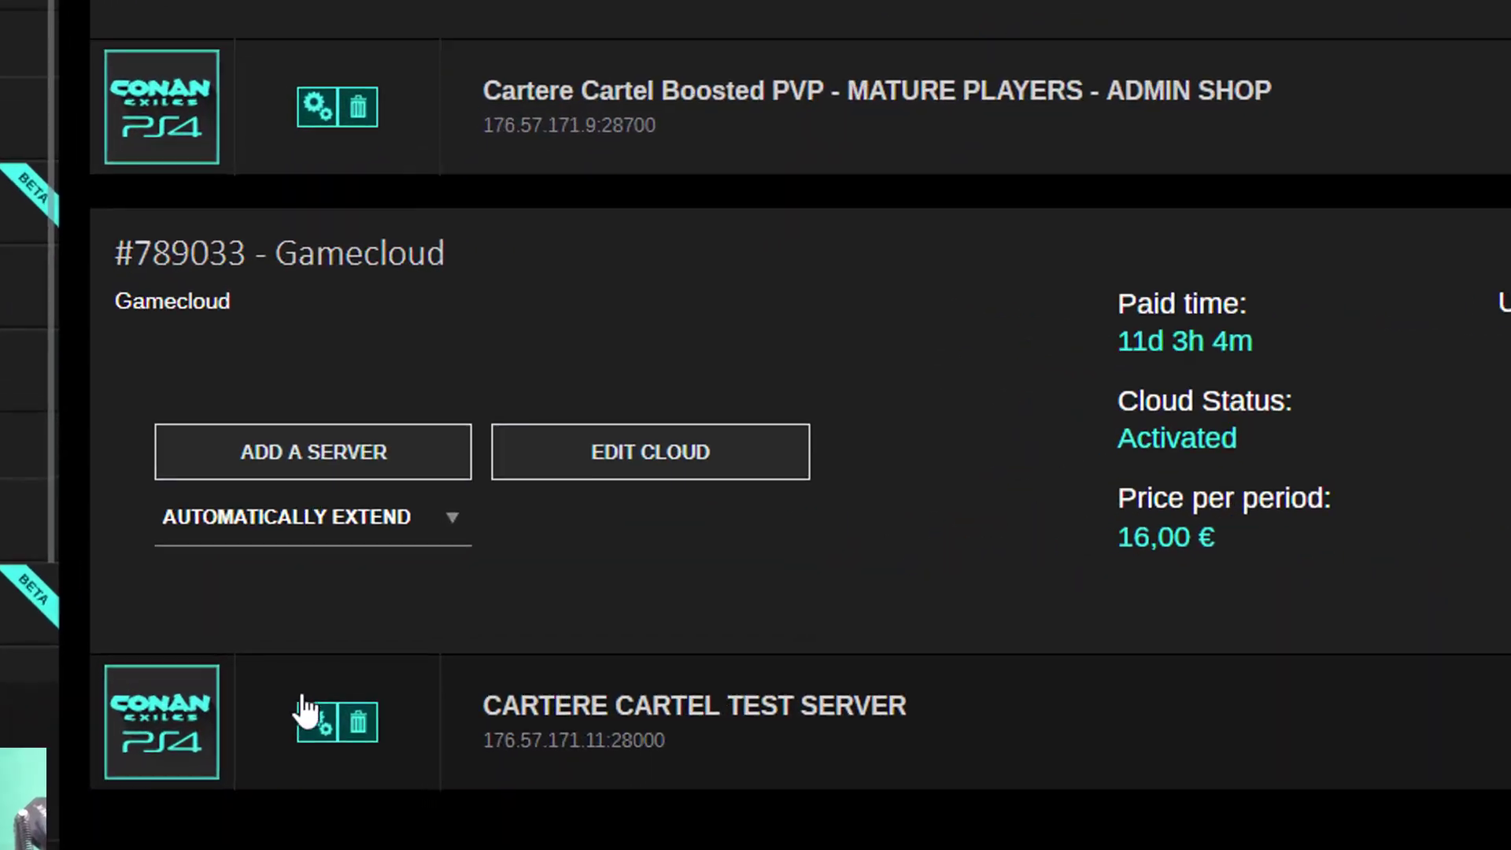
# - Glance at the server's name/slot editor, cancel it, and go to the server's administration page
pyautogui.click(317, 723)
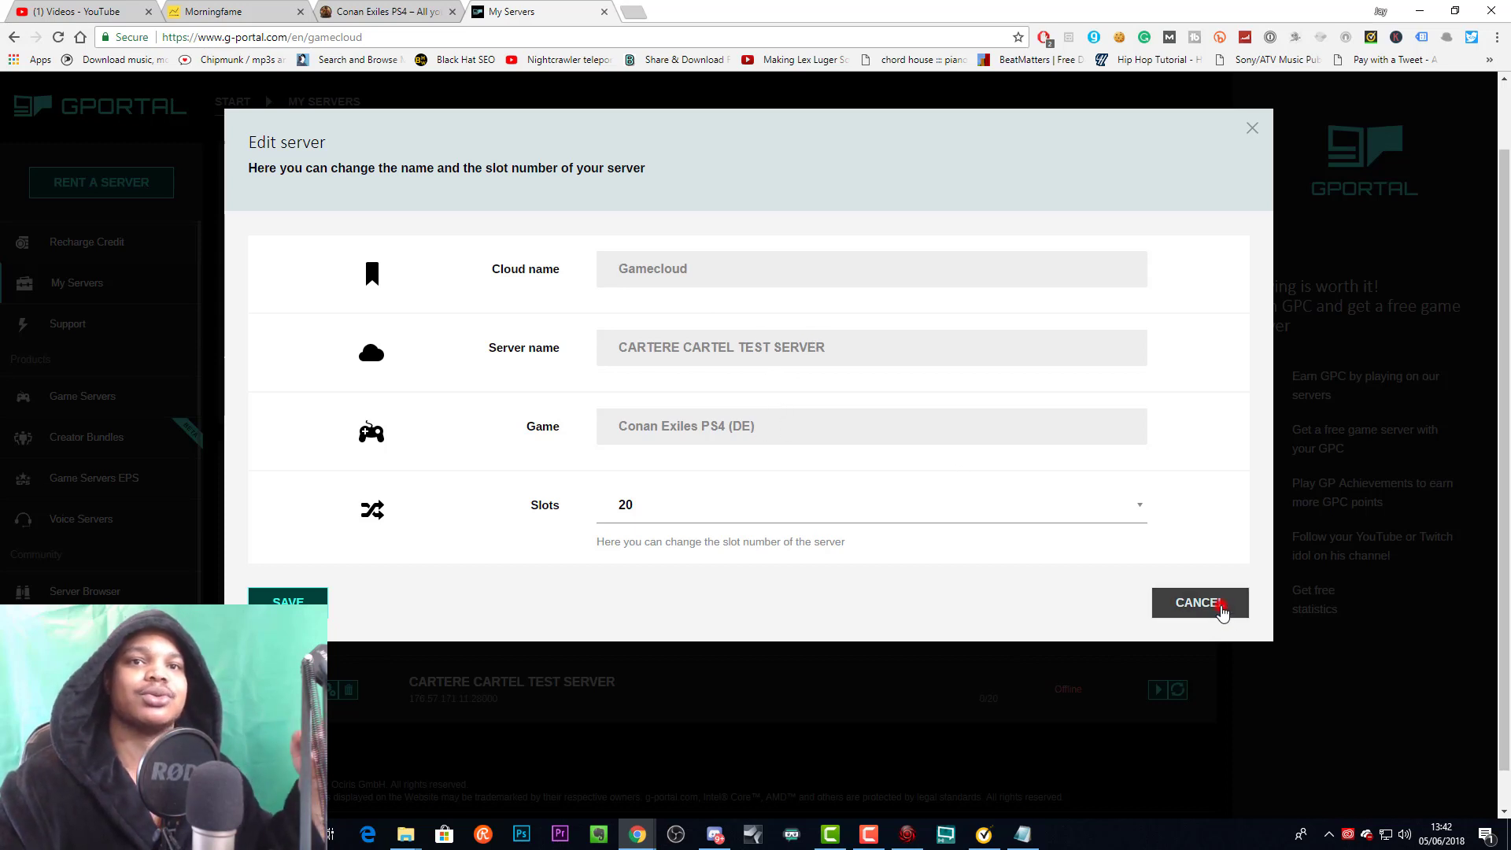
pyautogui.click(1199, 603)
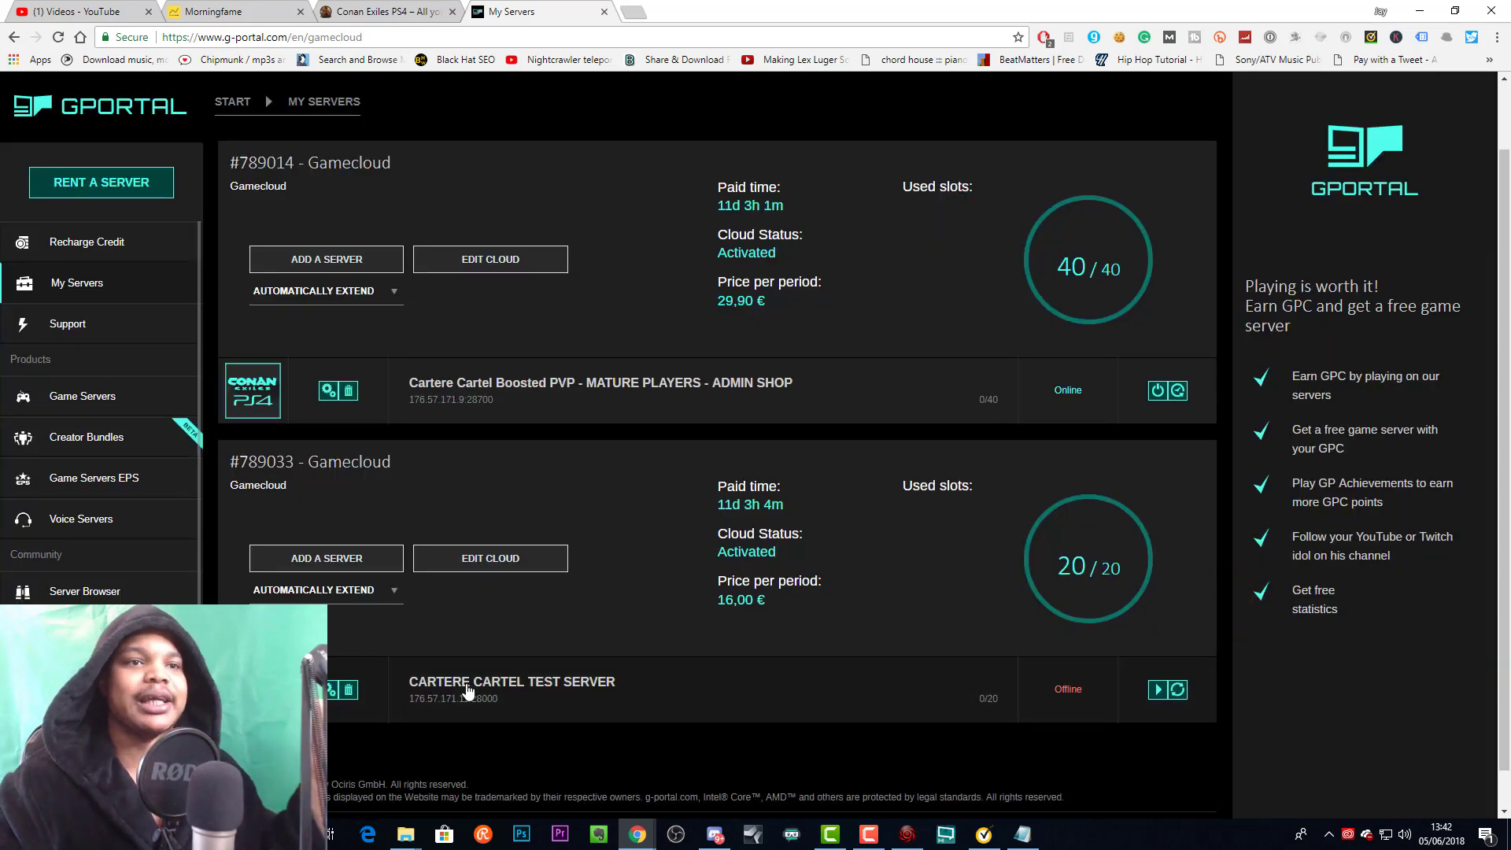
pyautogui.click(482, 682)
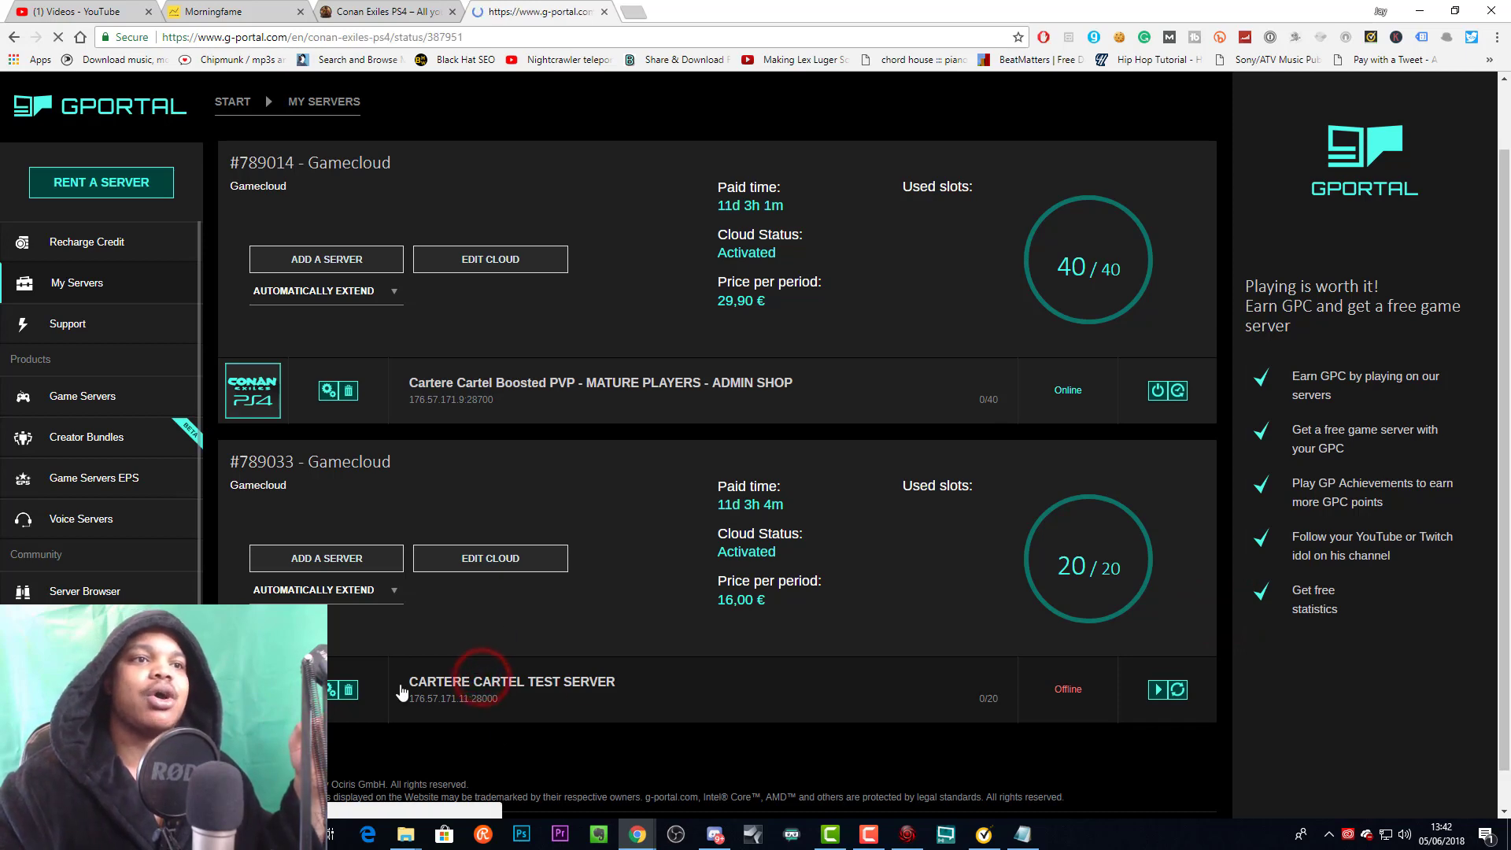
pyautogui.click(512, 681)
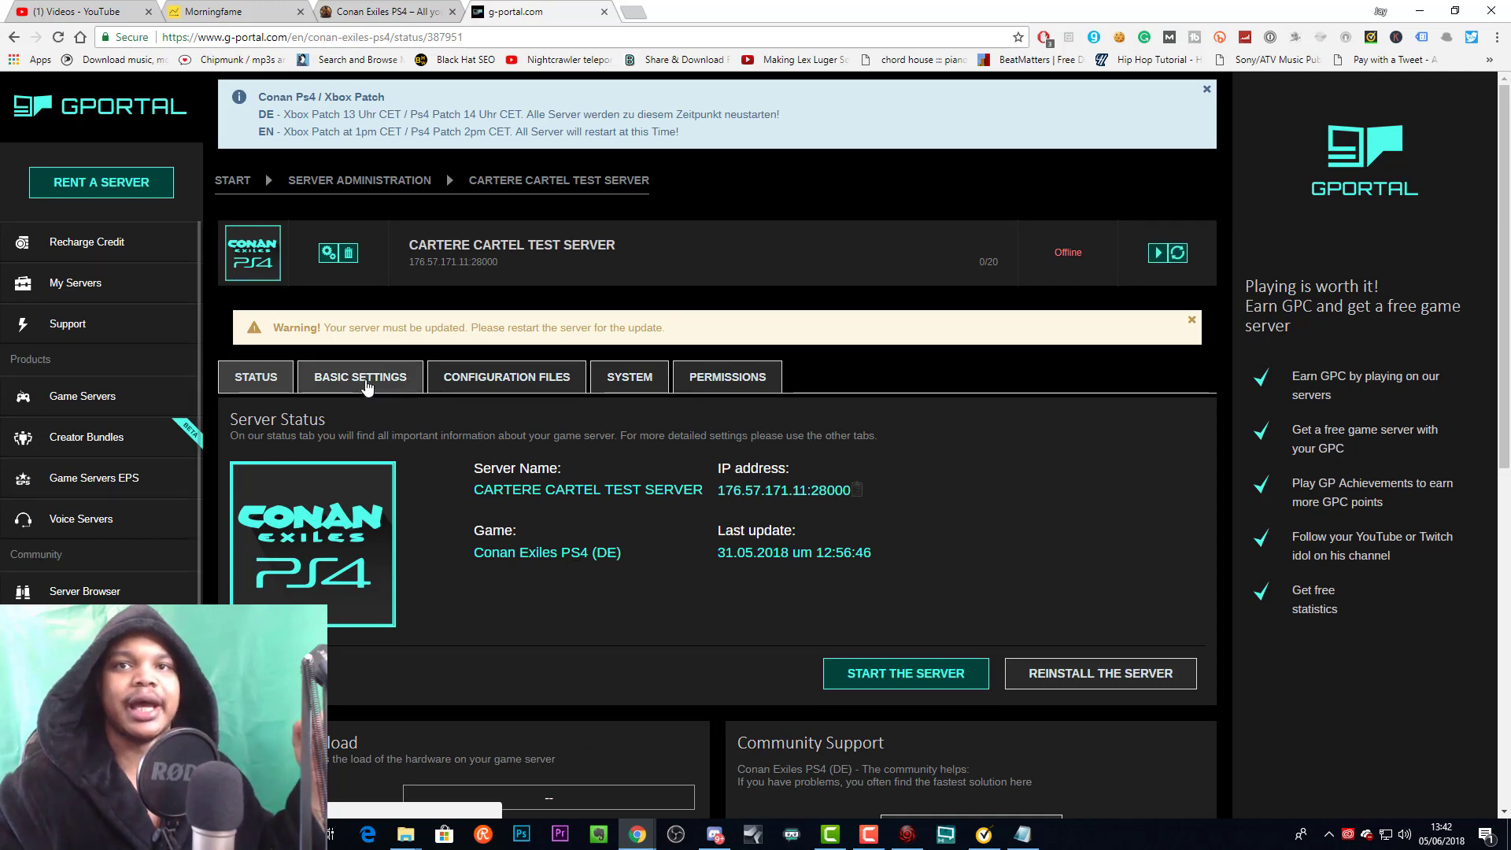
# - Review the Basic Settings: name CARTERE CARTEL TEST SERVER, 20 slots, passwords, PvP and purge protection
pyautogui.click(359, 377)
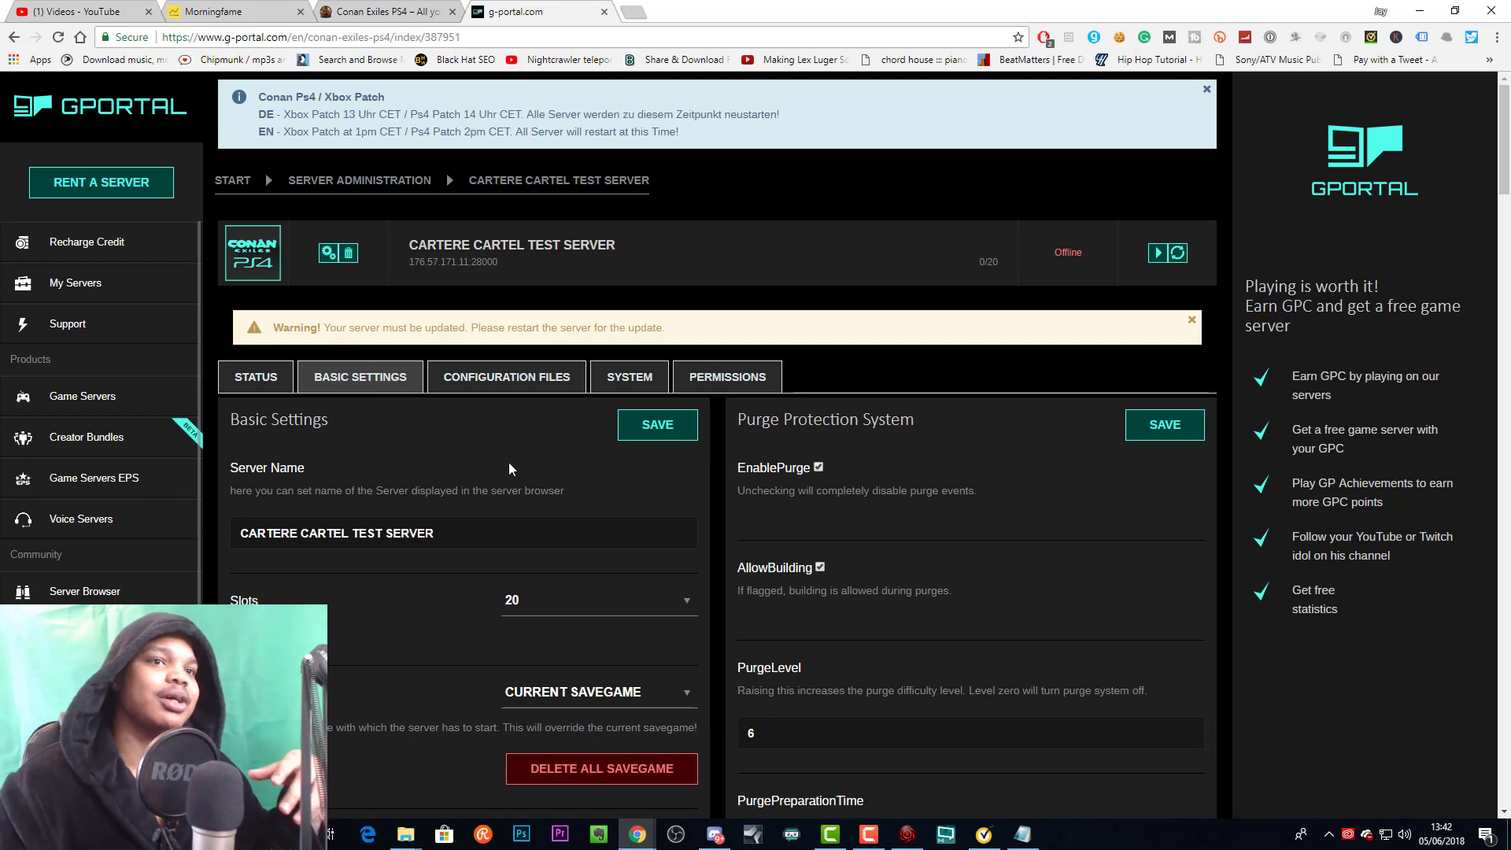
pyautogui.moveTo(453, 521)
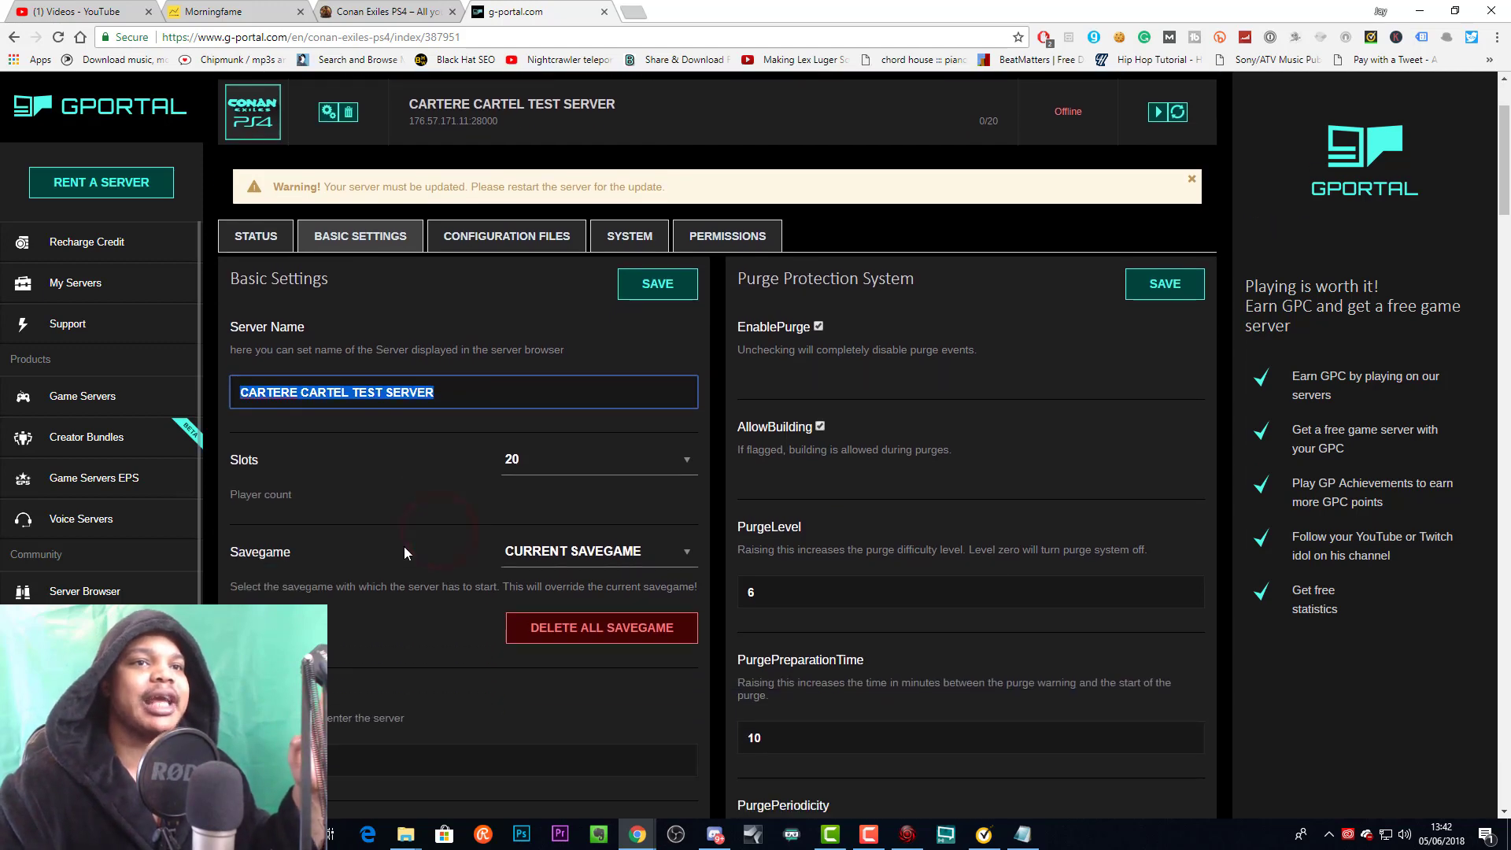
pyautogui.scroll(-3)
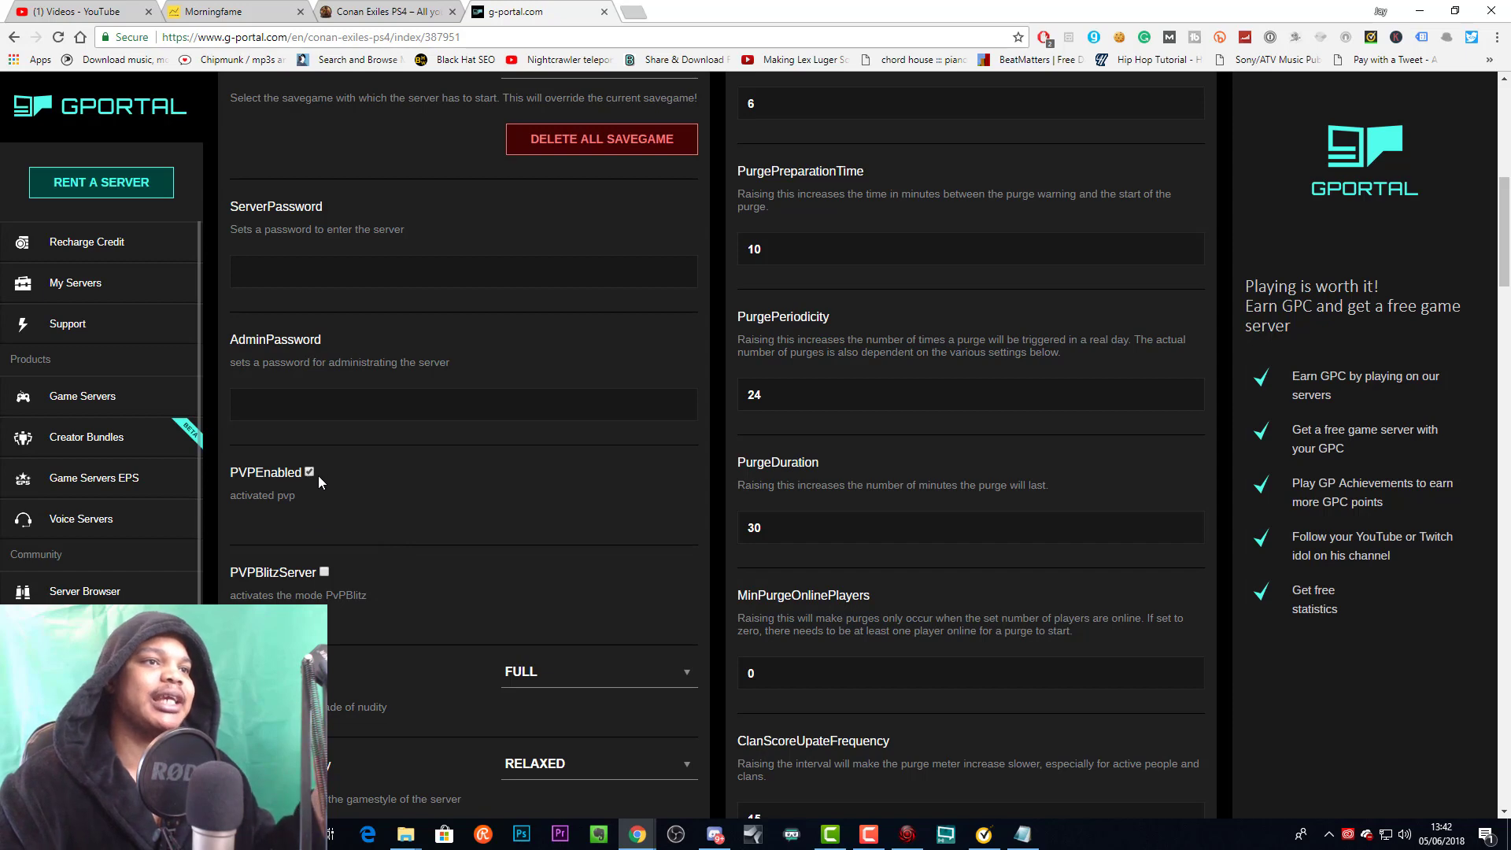
pyautogui.moveTo(334, 553)
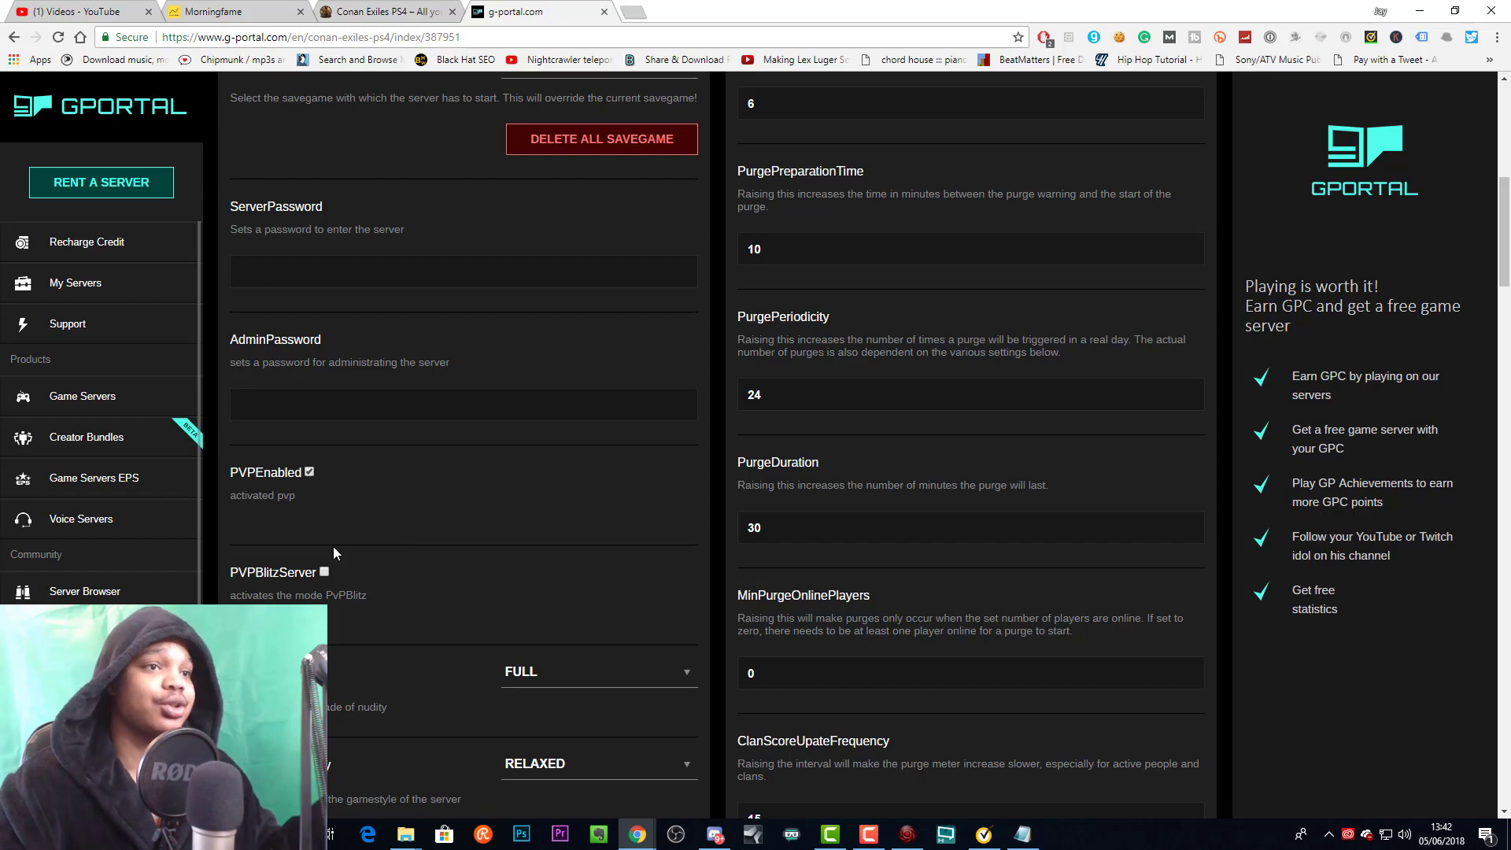
pyautogui.moveTo(702, 452)
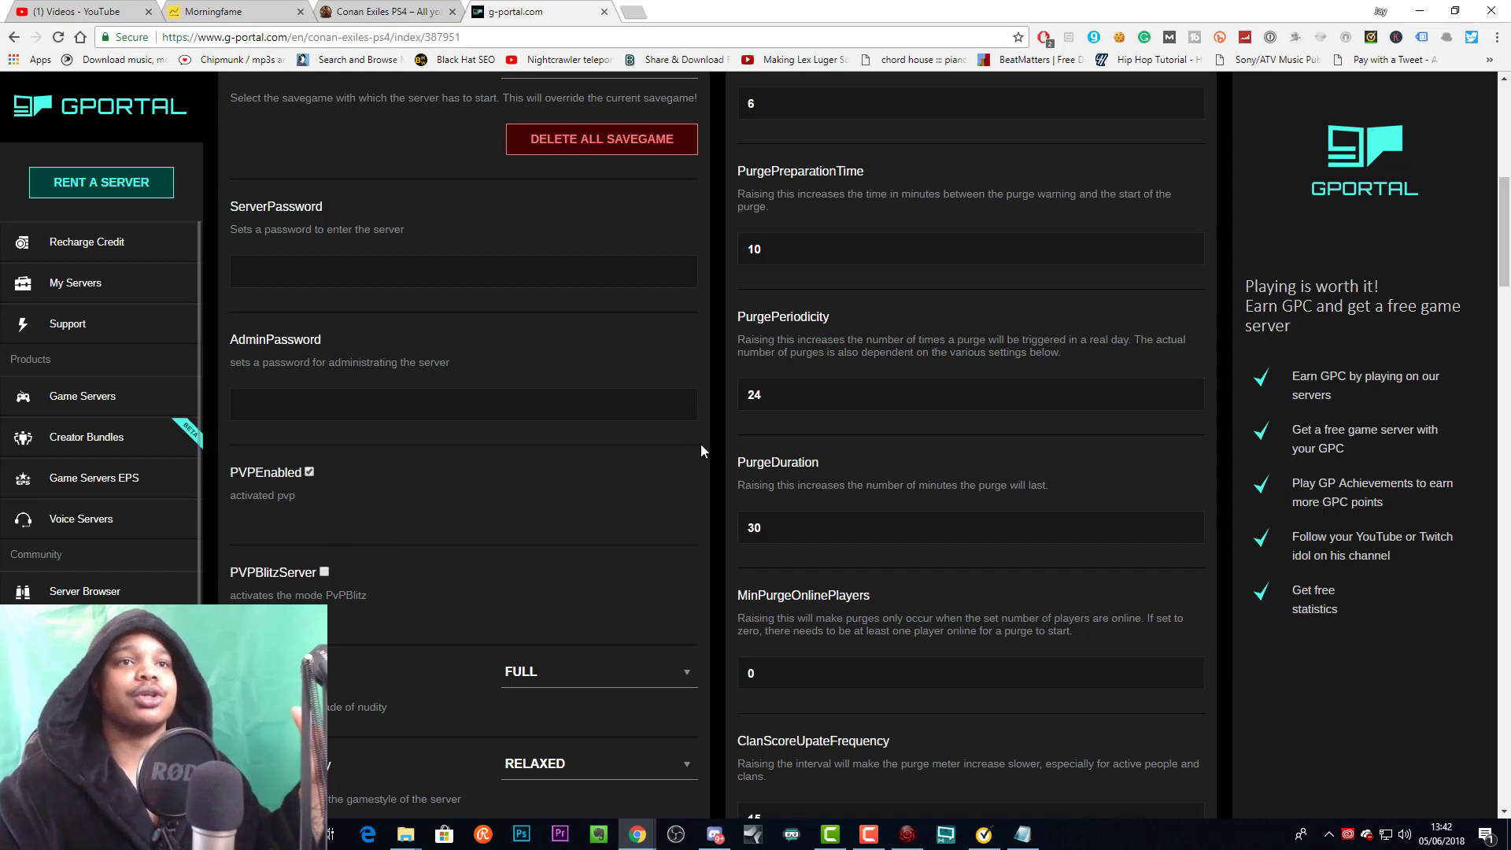
pyautogui.scroll(3)
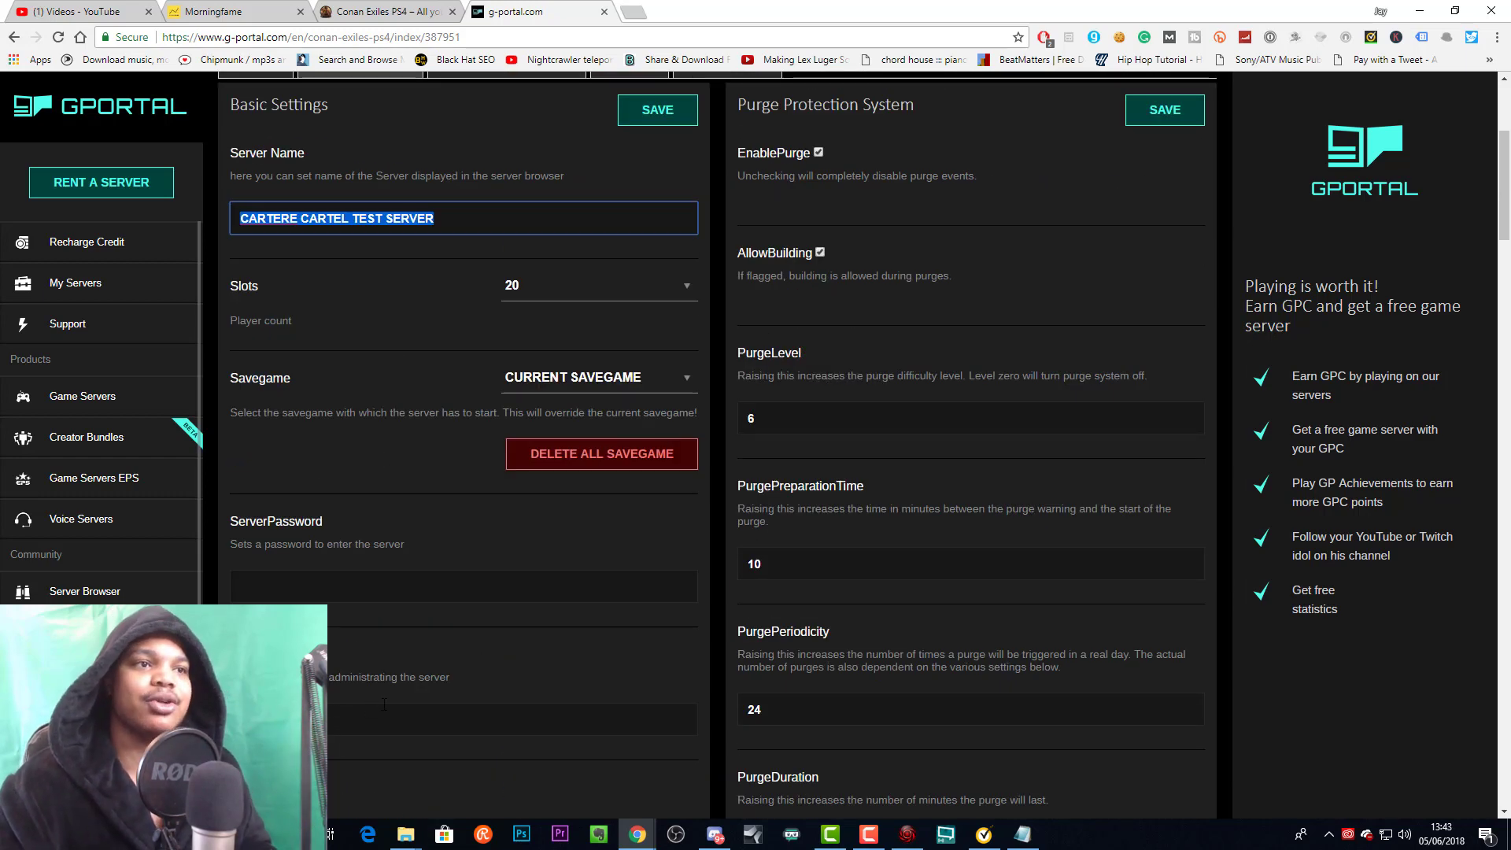
pyautogui.scroll(-3)
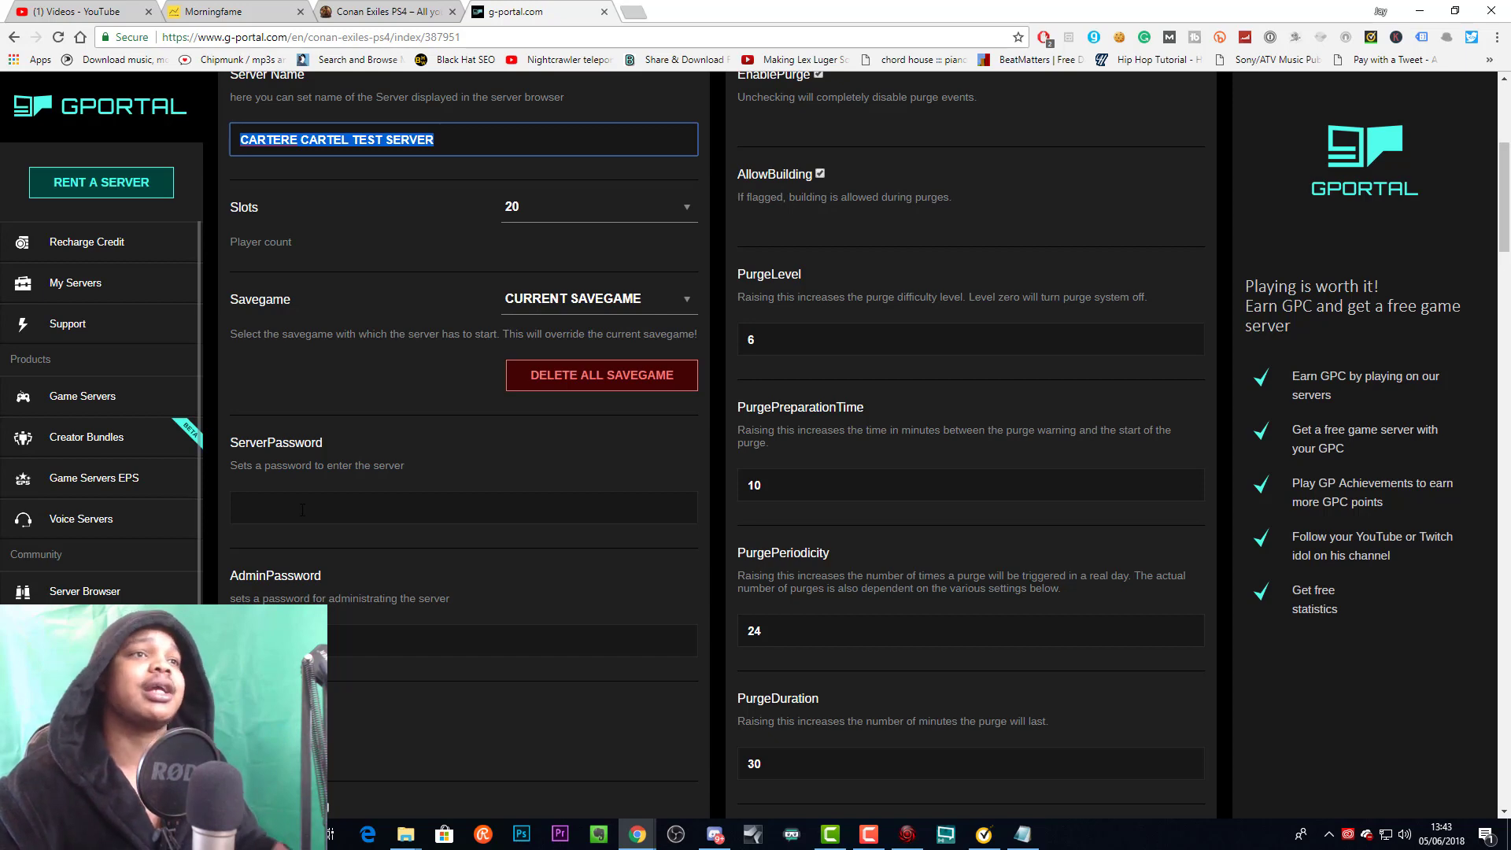
pyautogui.scroll(3)
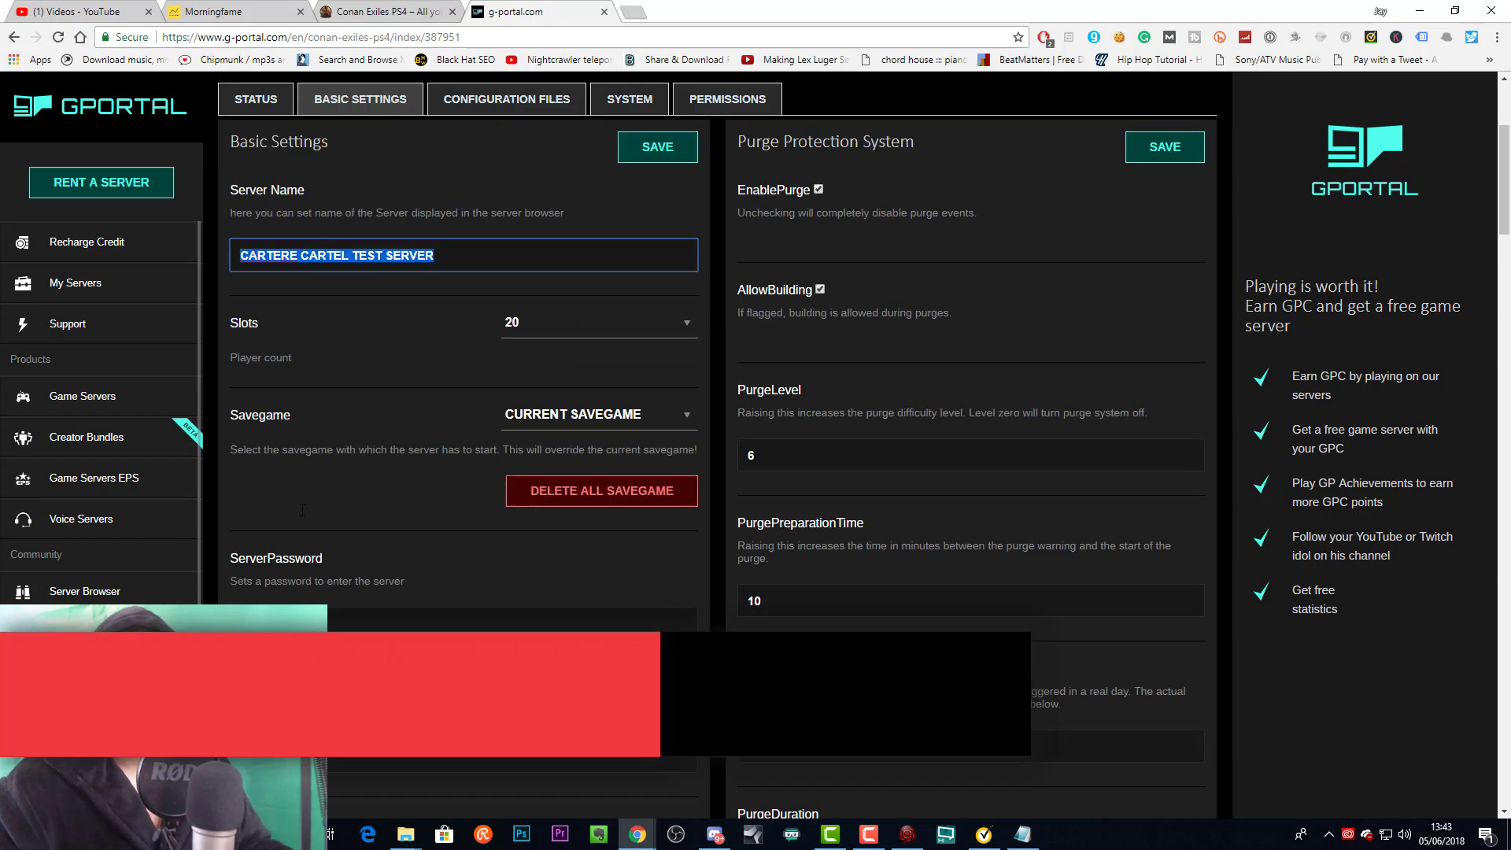
pyautogui.scroll(-3)
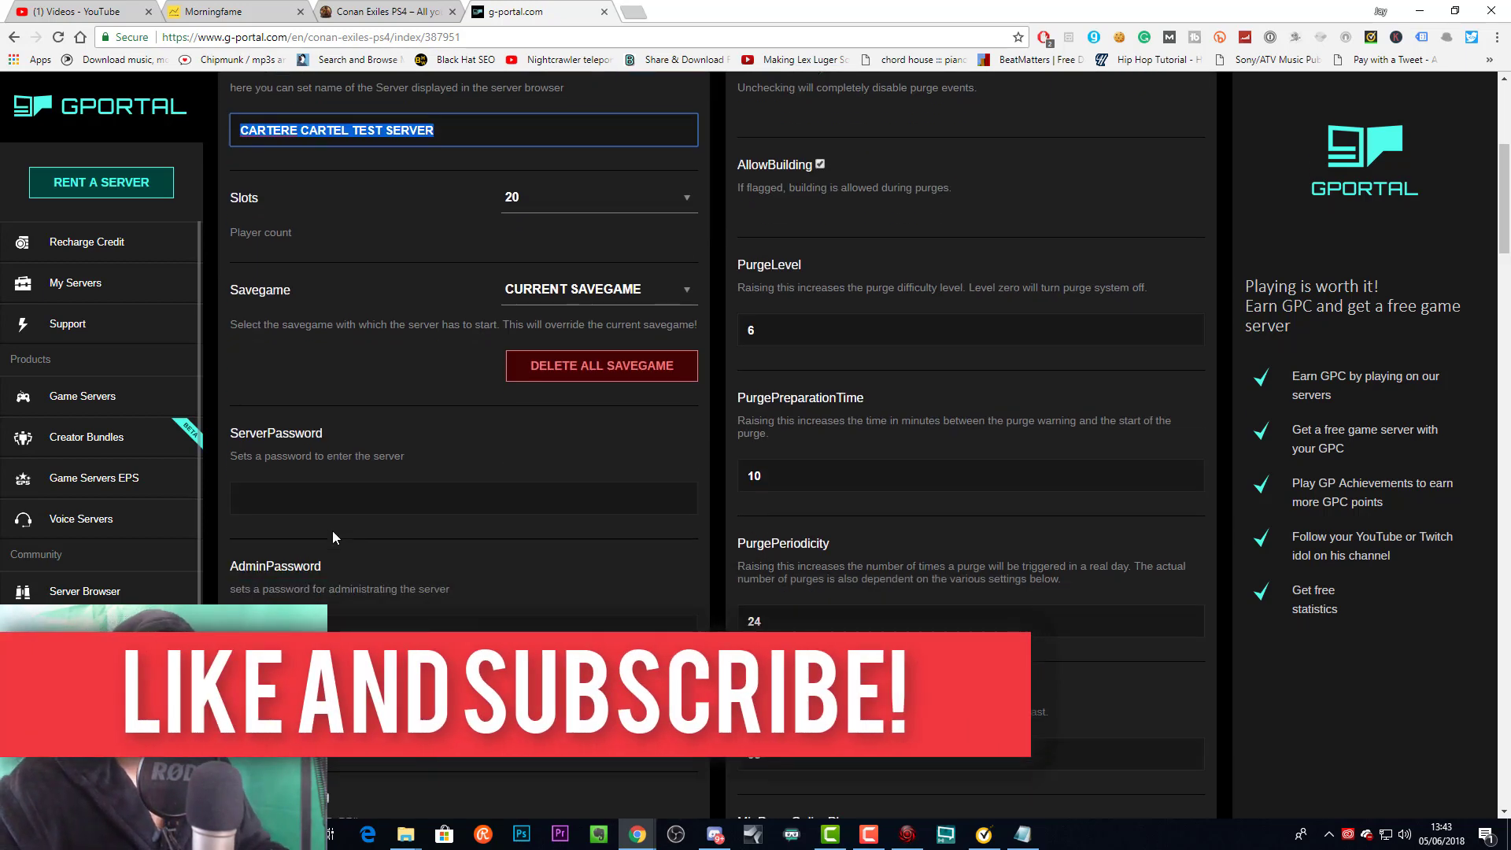
pyautogui.scroll(-3)
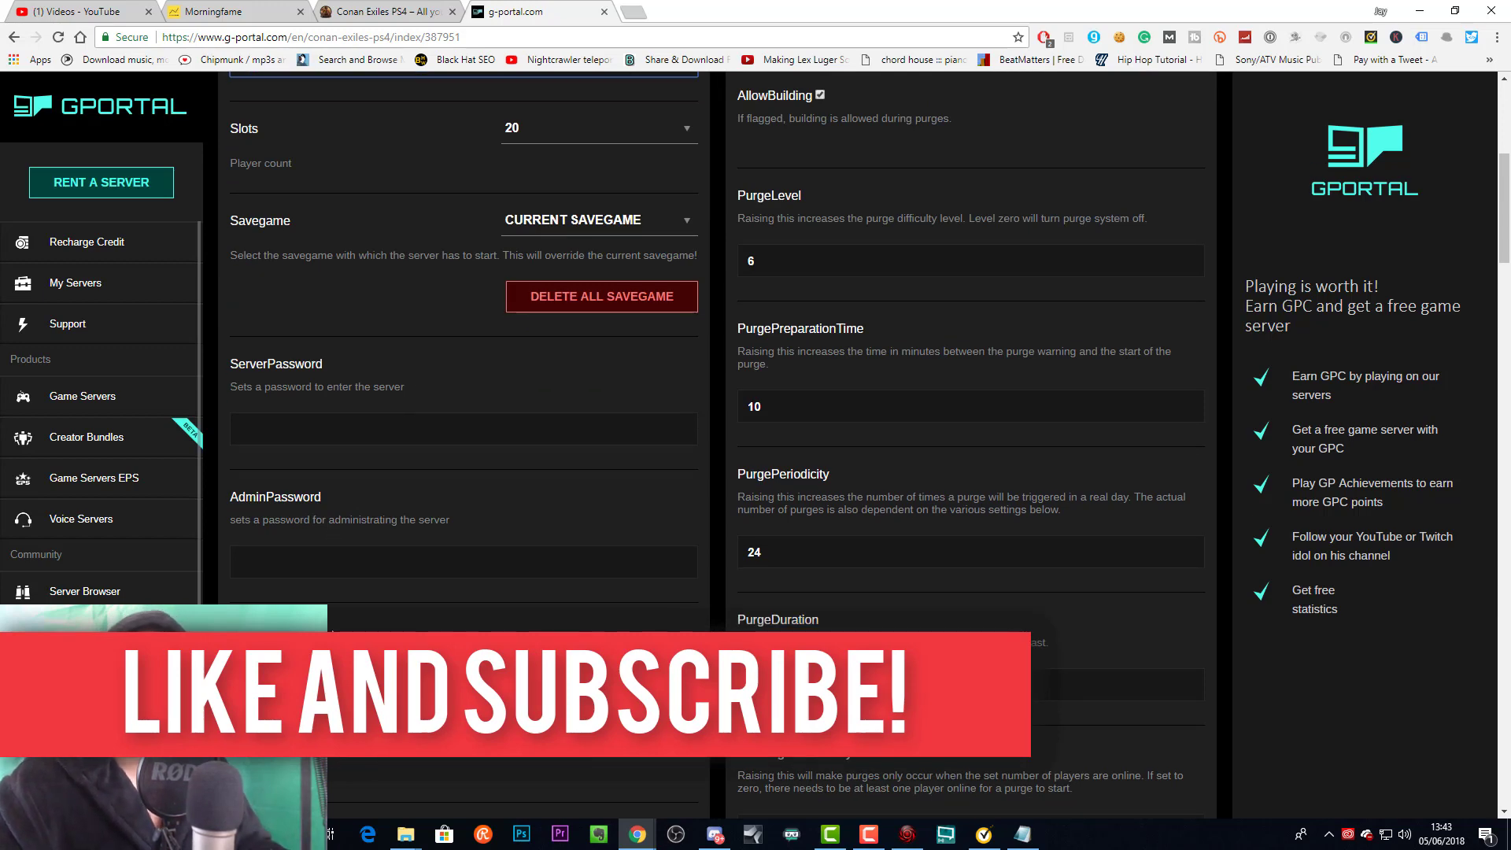
pyautogui.scroll(3)
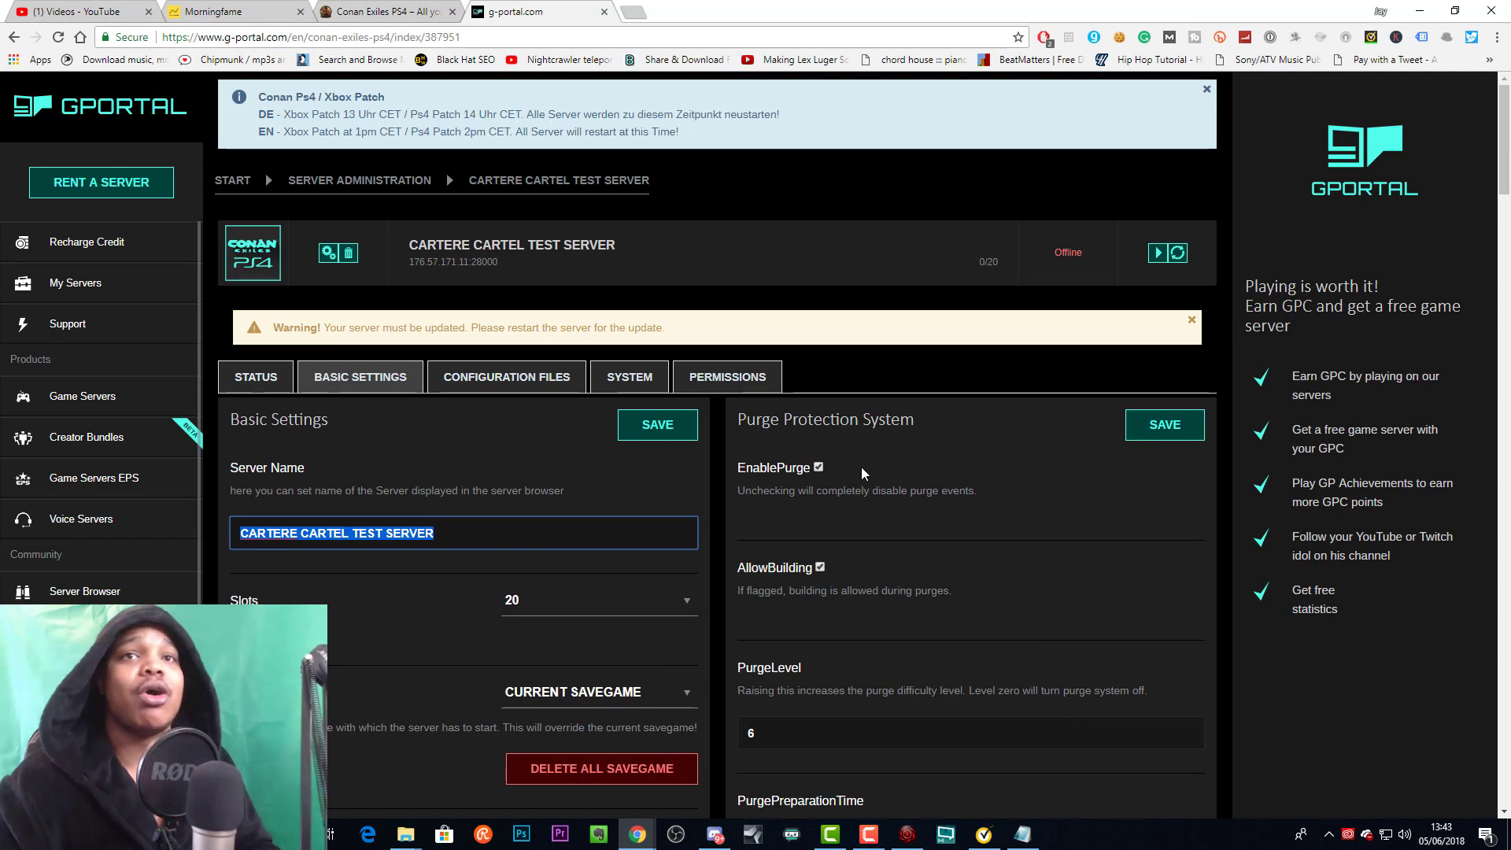
pyautogui.moveTo(1157, 252)
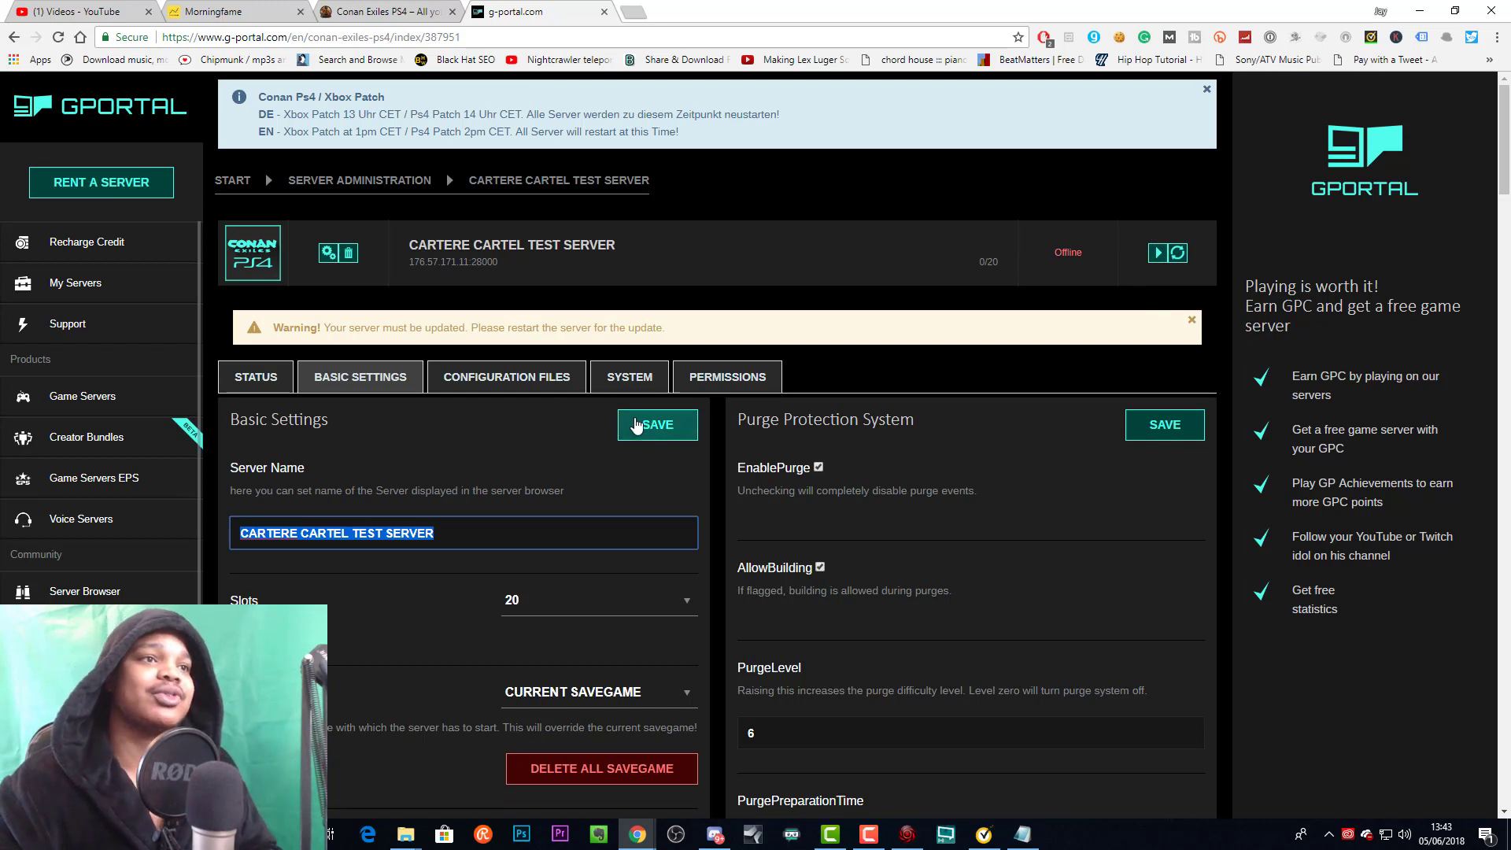
pyautogui.moveTo(690, 450)
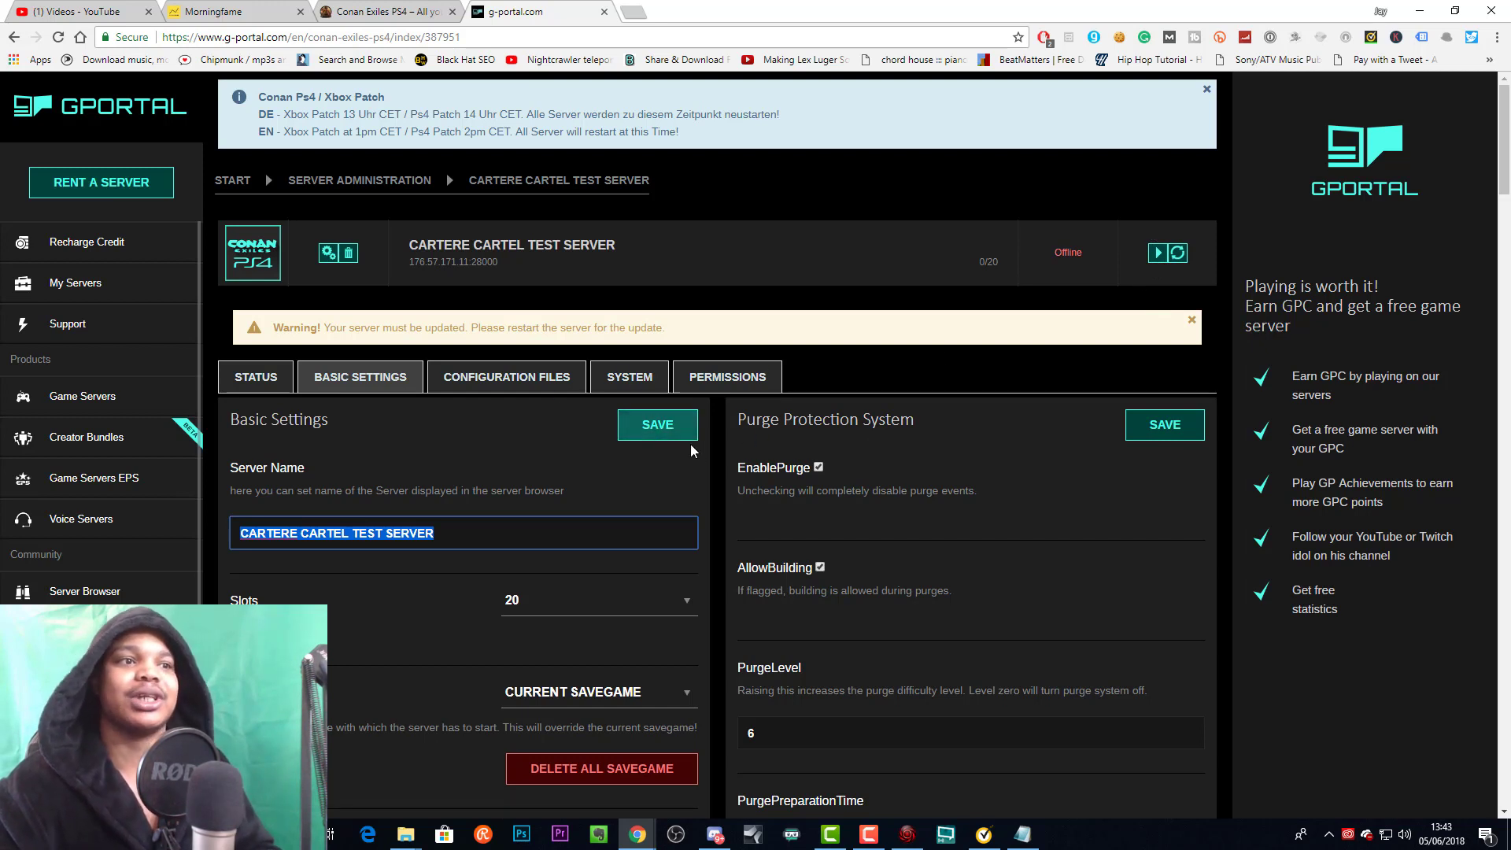
pyautogui.moveTo(947, 349)
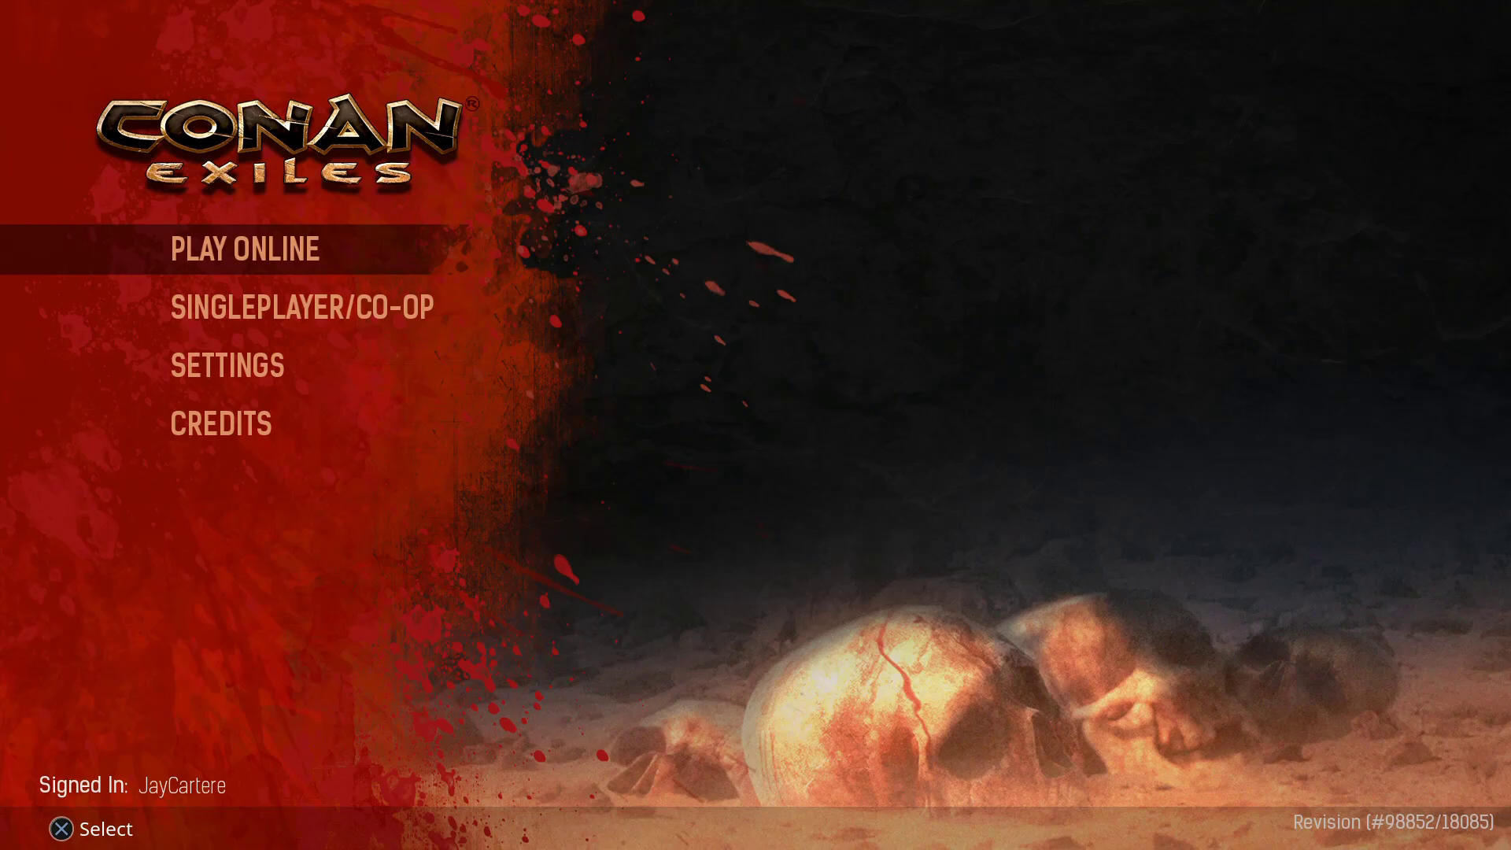
# - Choose Play Online with PvP combat mode and reach the server name filter in the browser
pyautogui.click(246, 249)
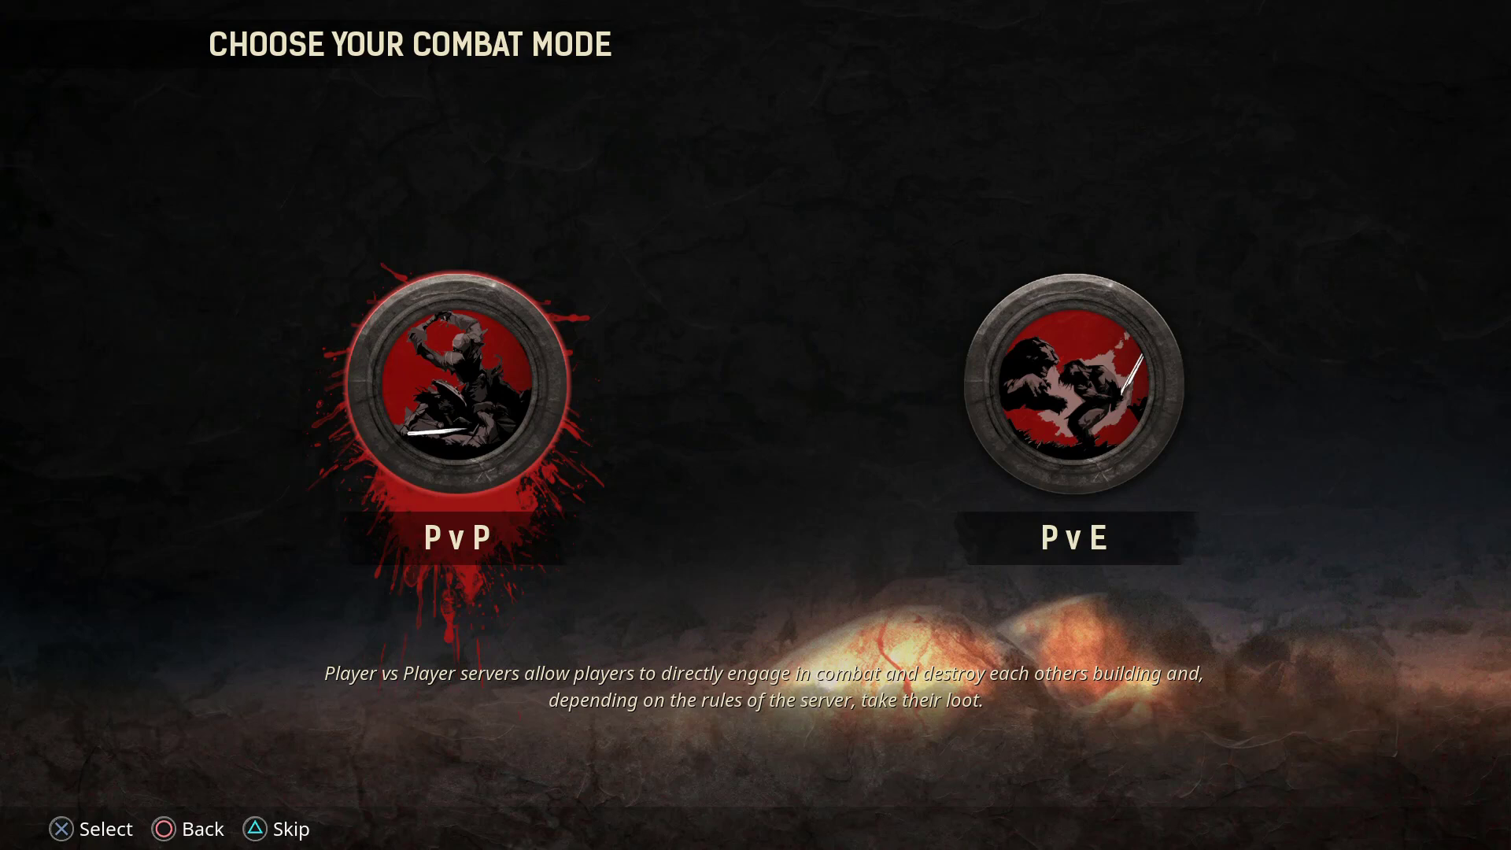
pyautogui.click(457, 385)
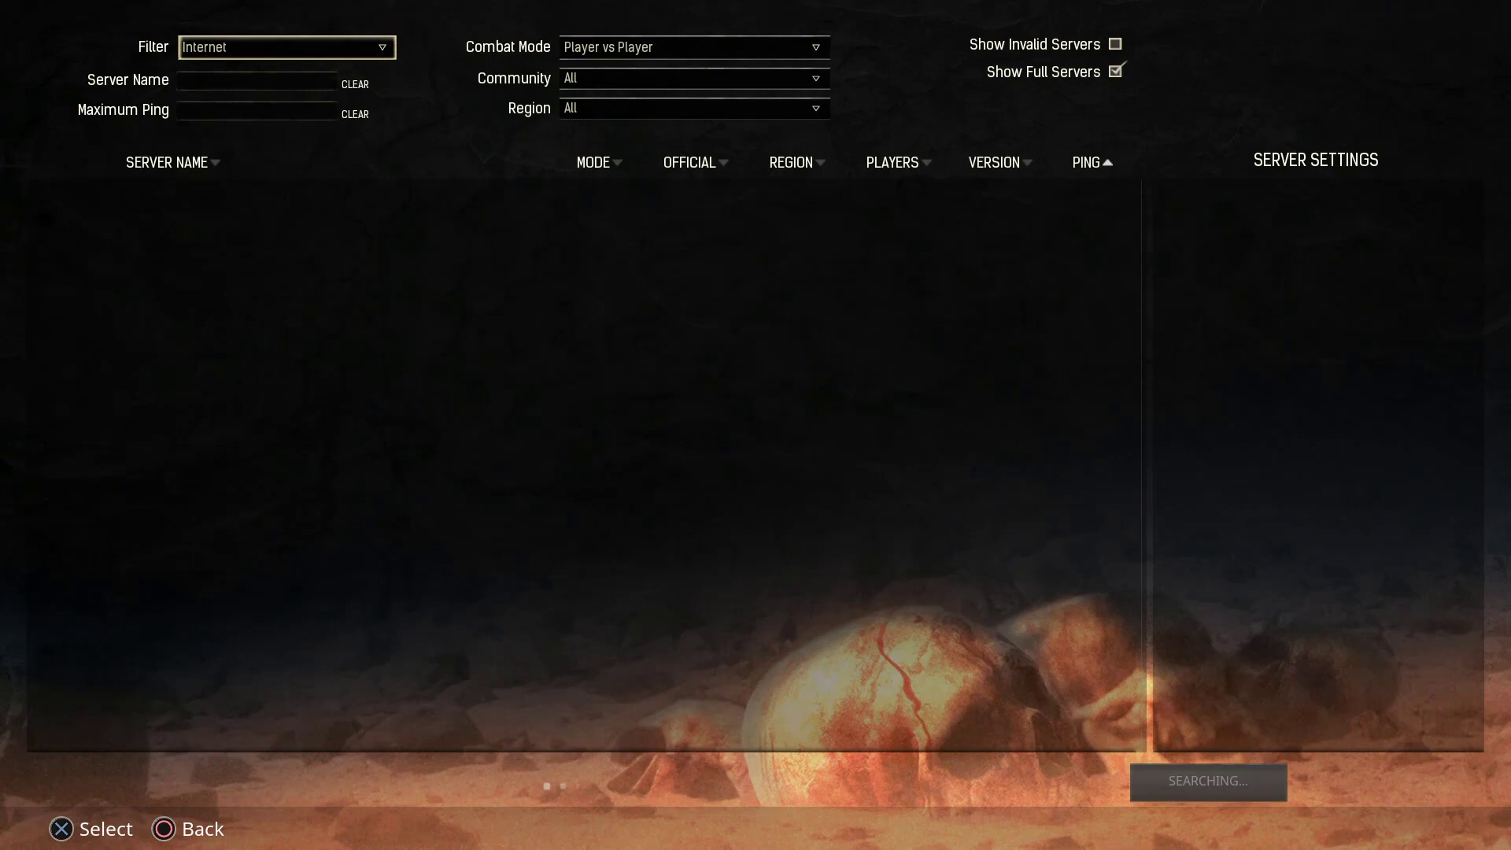
pyautogui.click(256, 82)
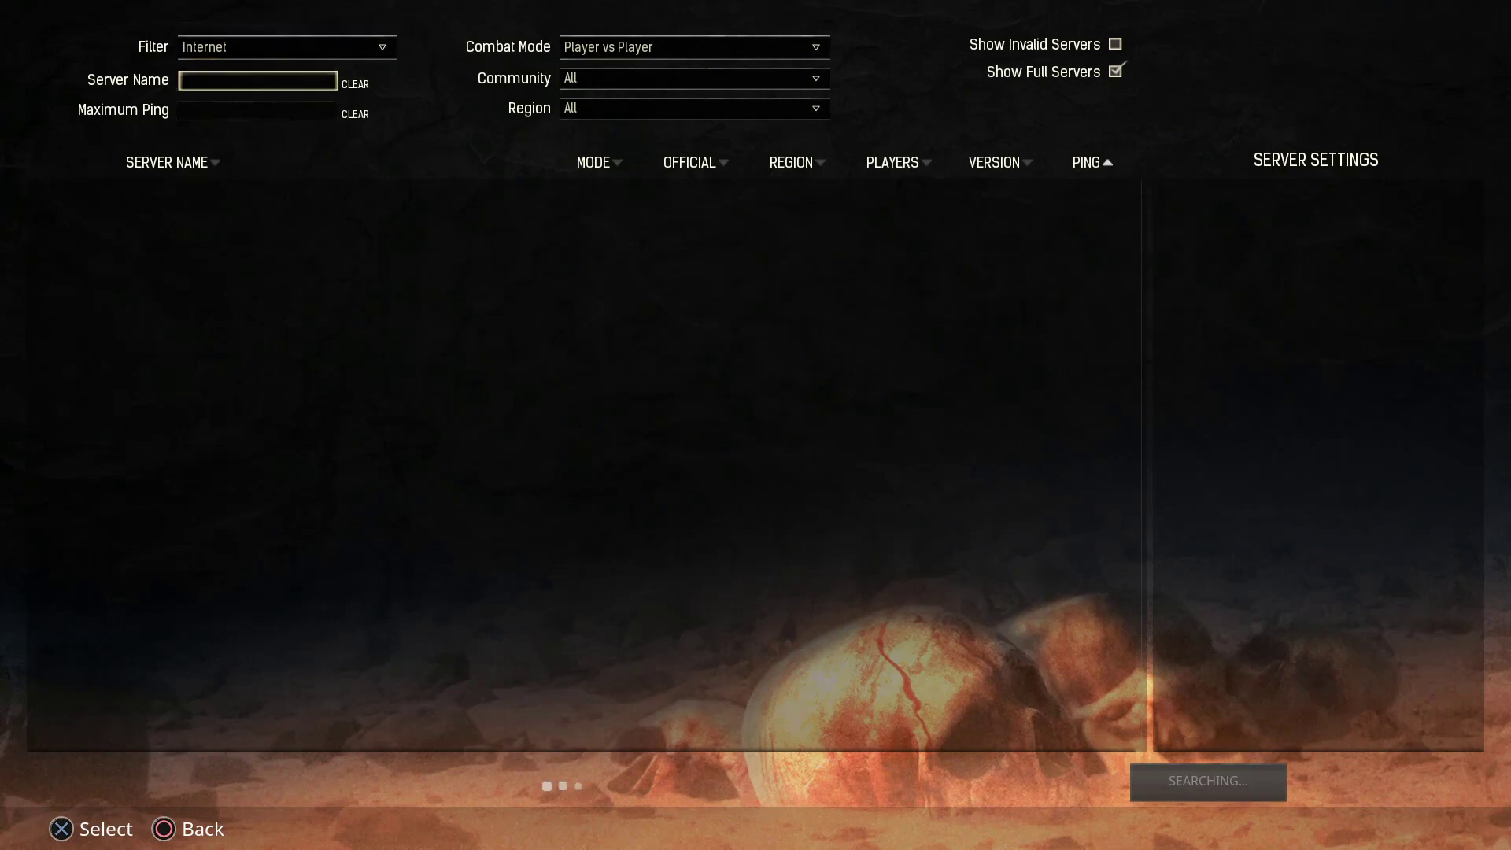
pyautogui.click(257, 110)
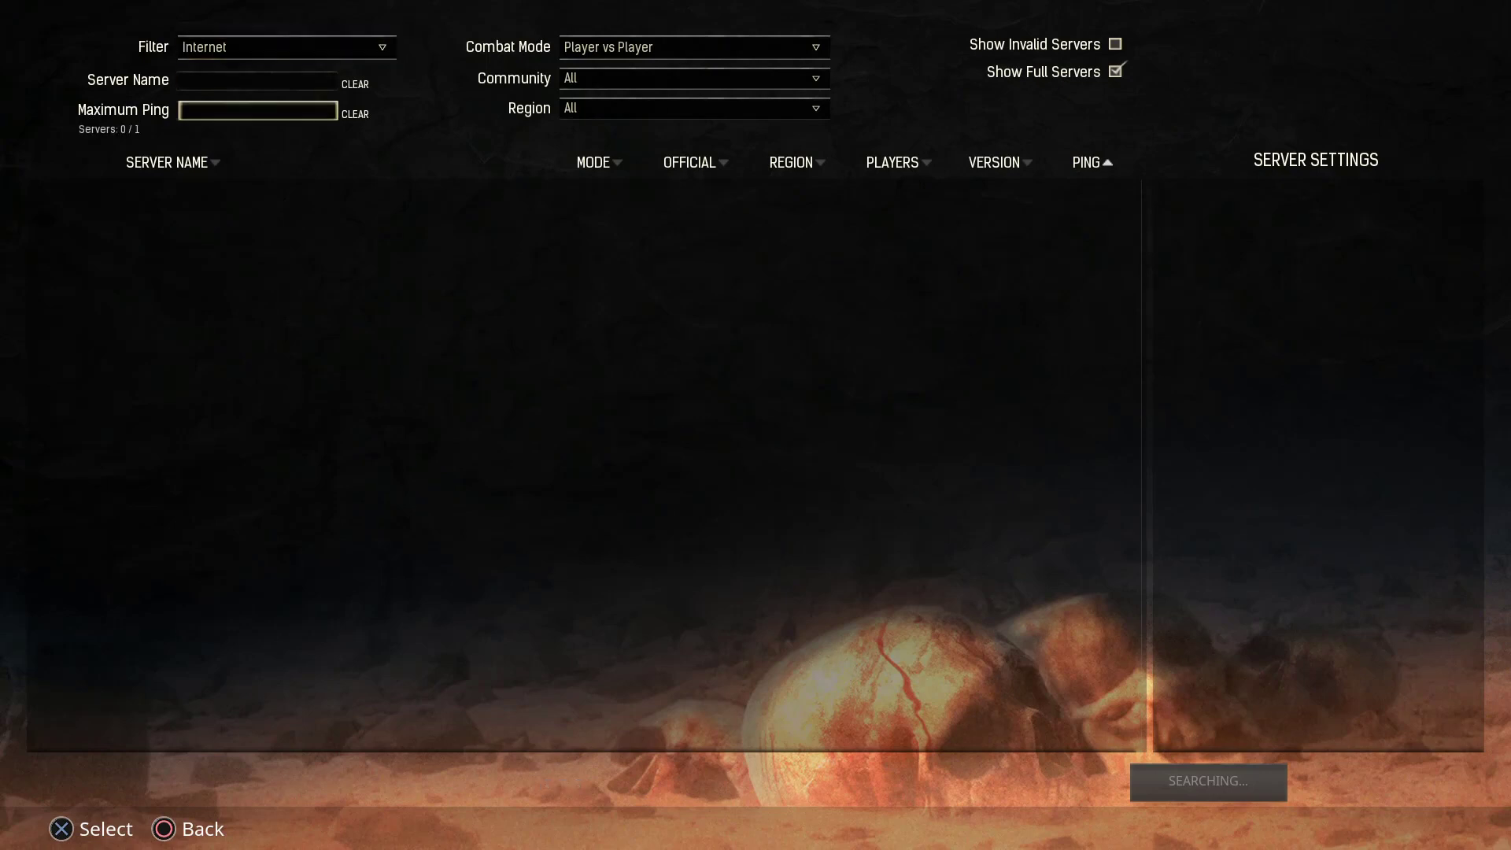
pyautogui.click(256, 80)
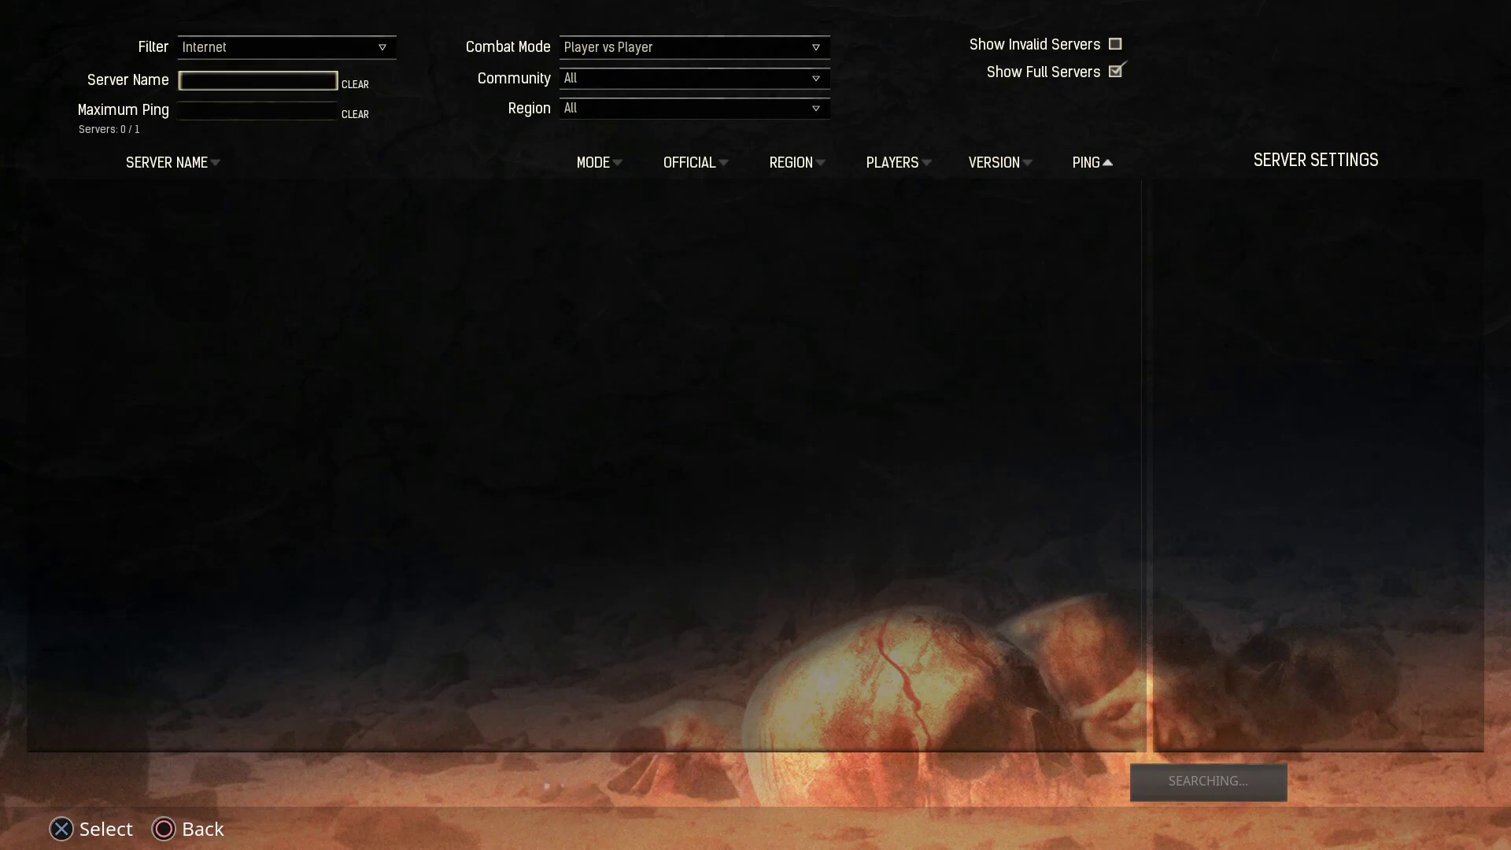
# - Set the server name filter to Cartere from the 'Ca' suggestion and confirm it
pyautogui.click(257, 80)
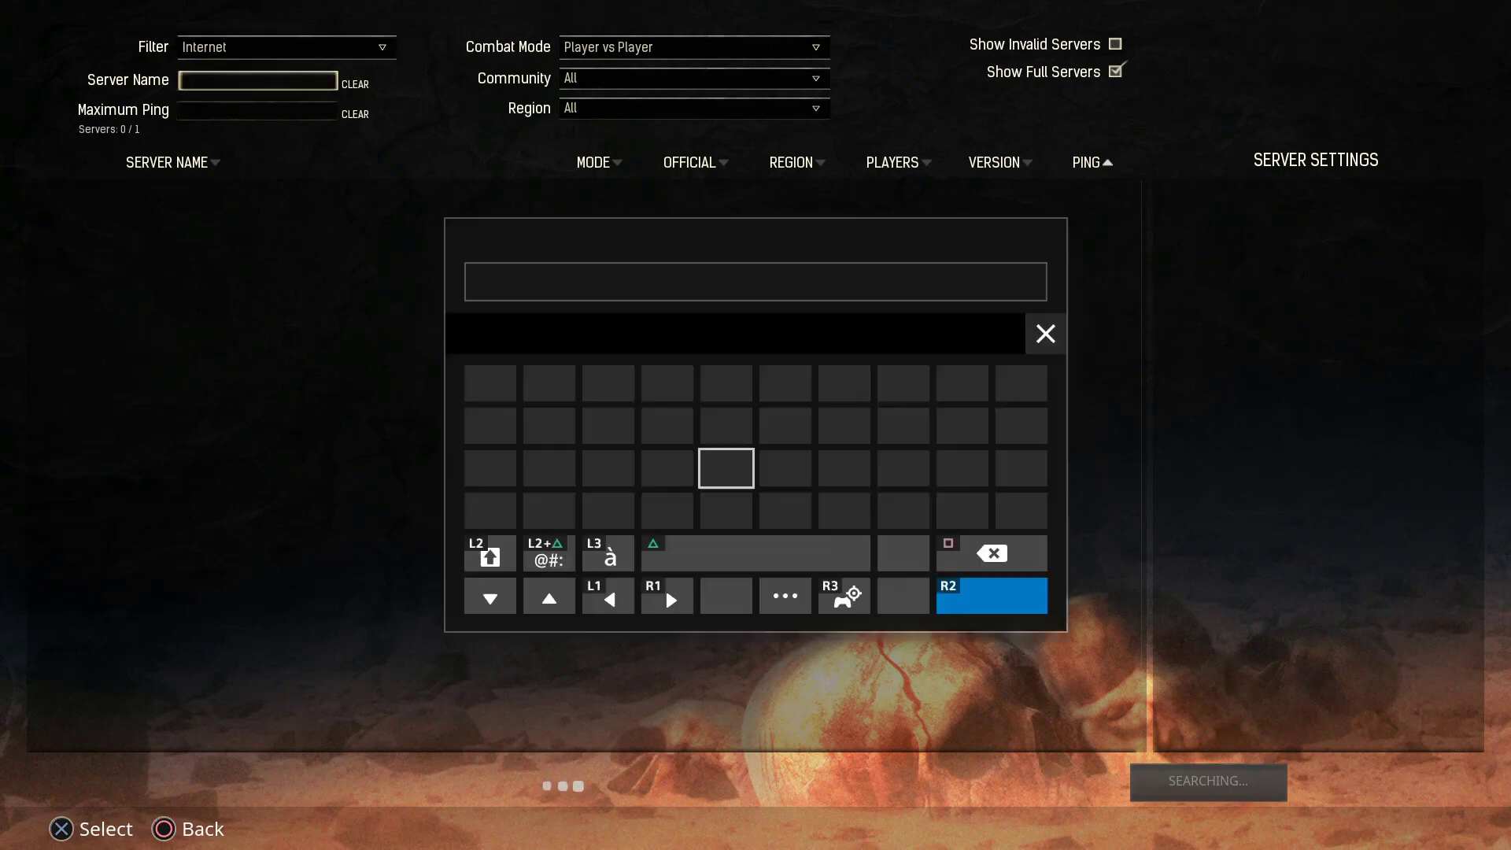
pyautogui.write('Ca')
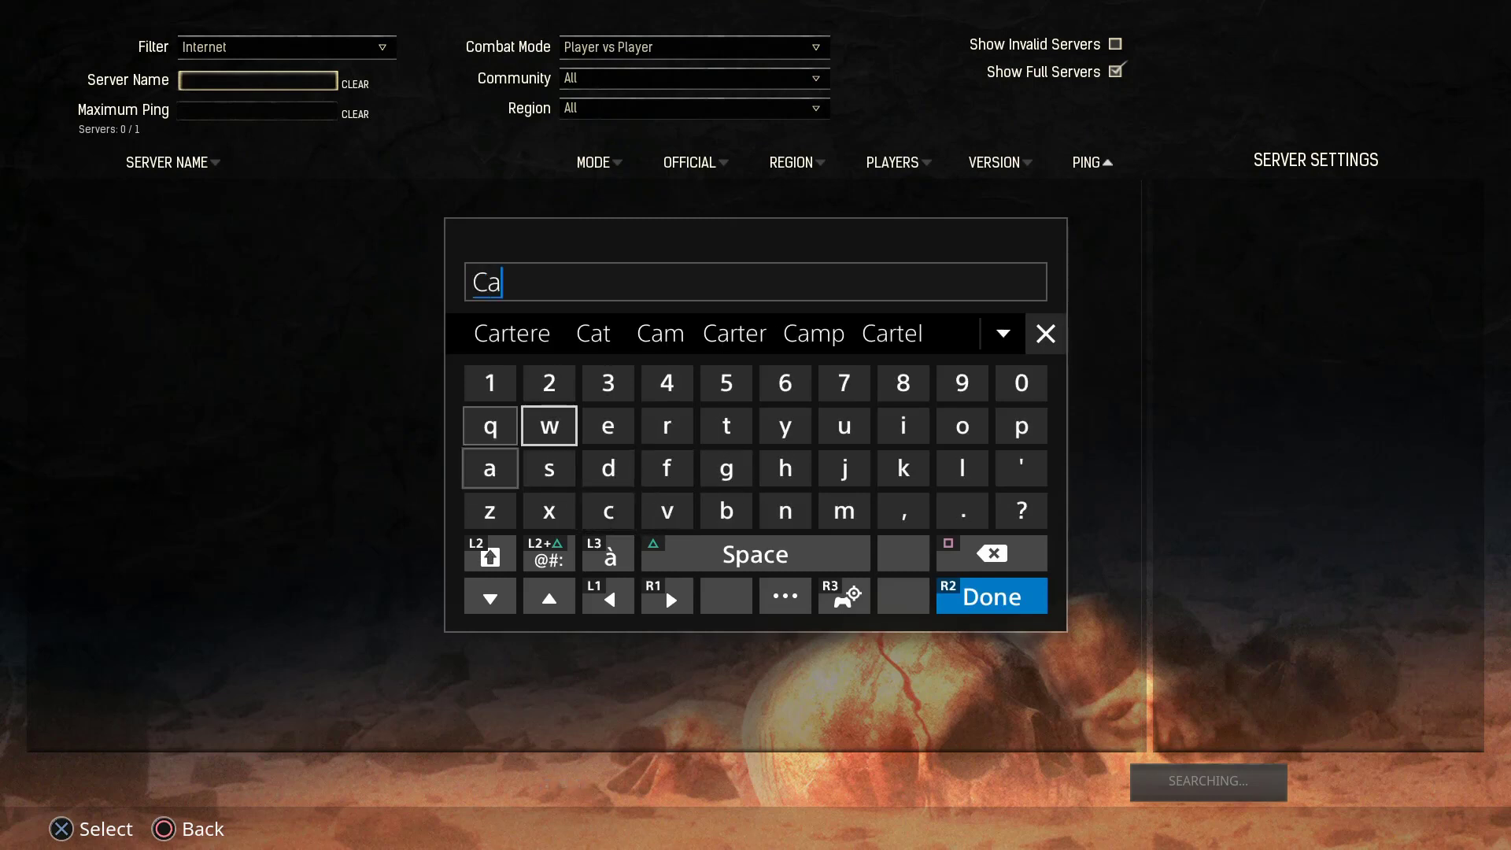
pyautogui.click(511, 334)
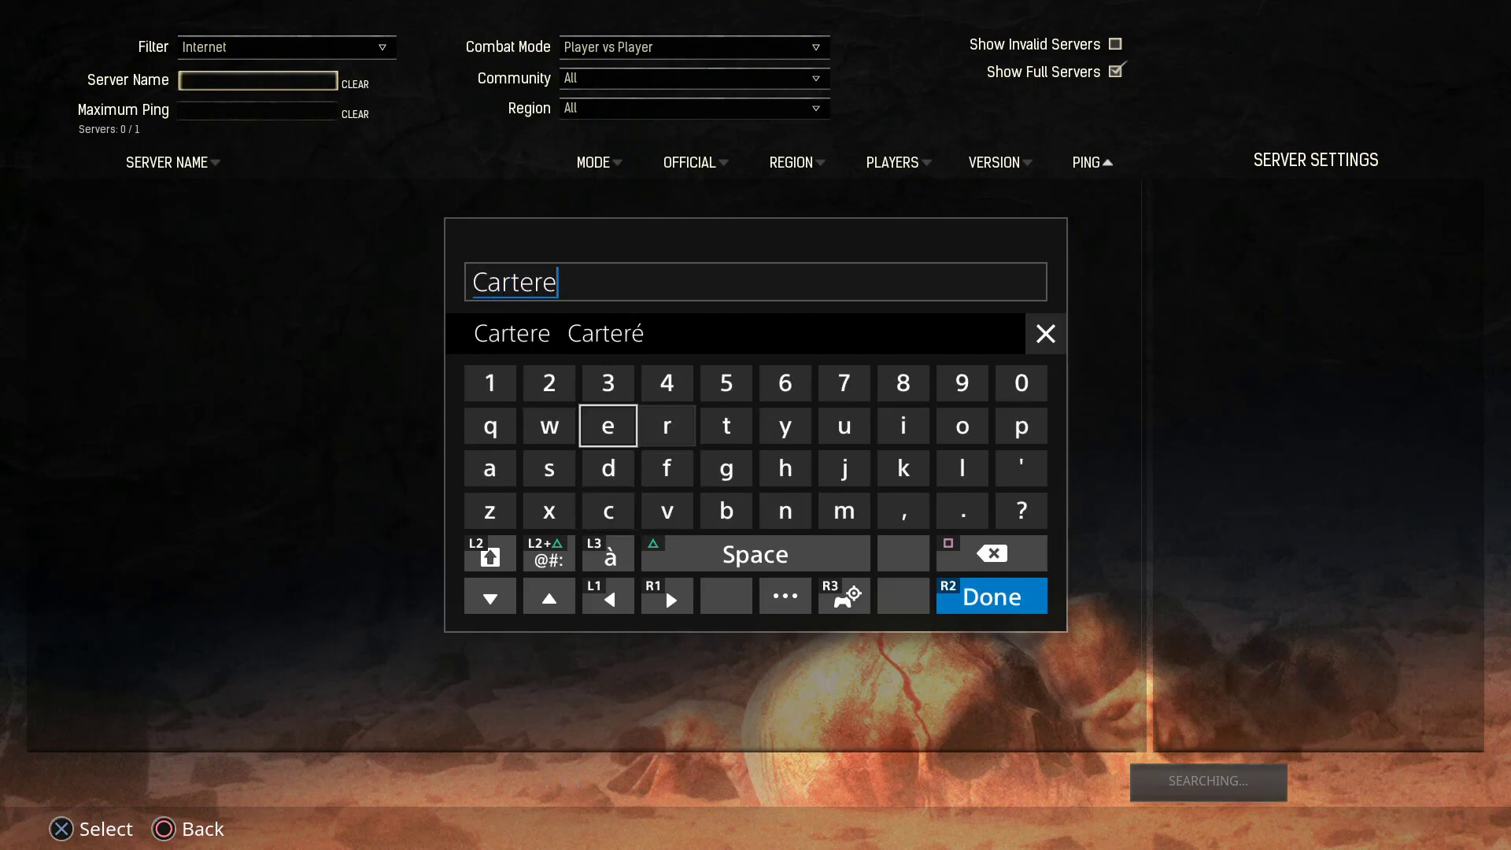
pyautogui.click(990, 595)
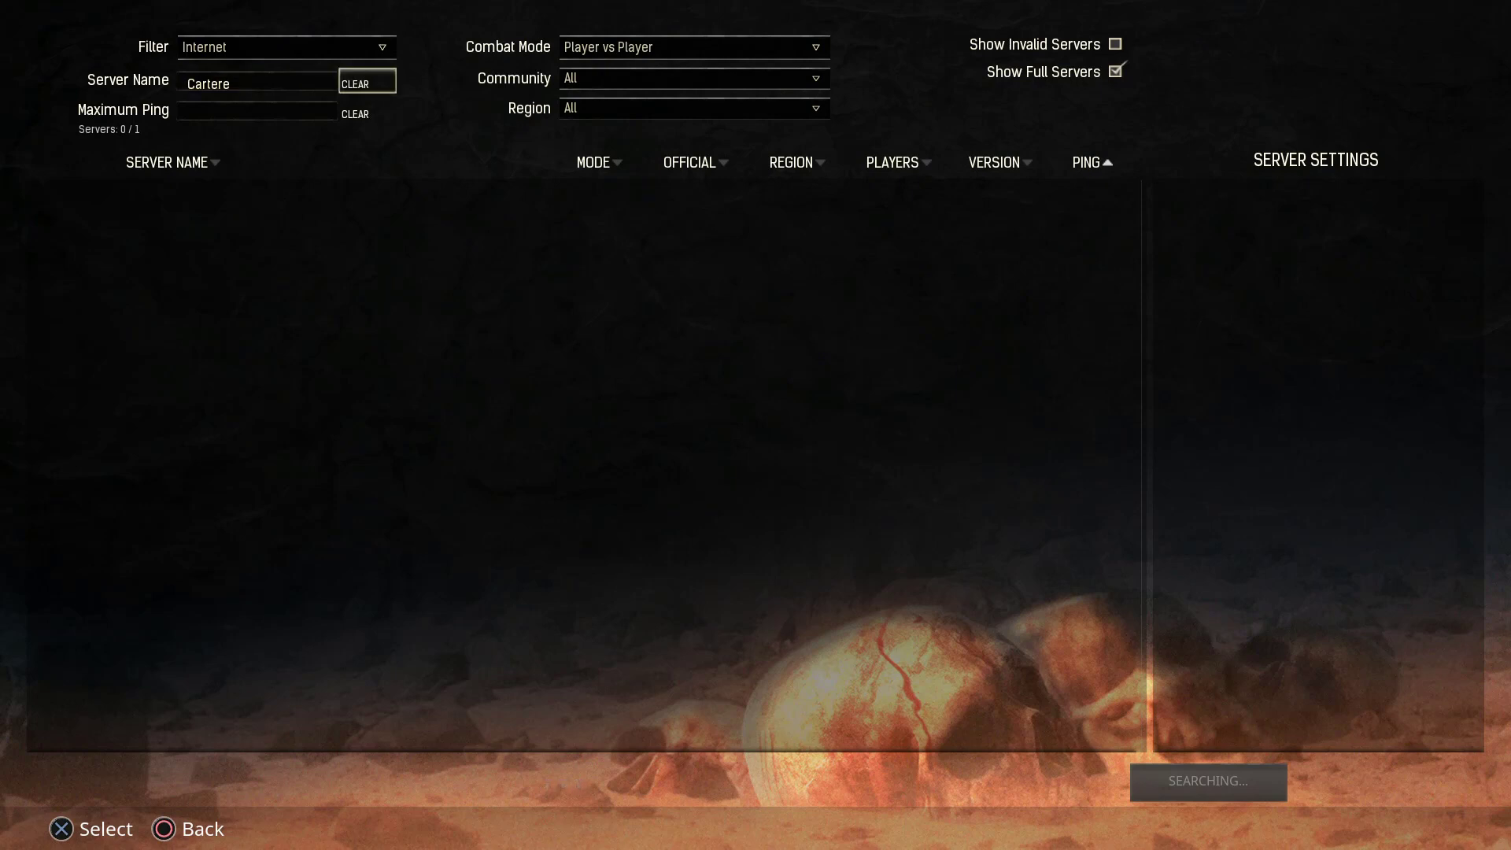
# - Keep Player vs Player as combat mode and refresh the search, finding Cartere Cartel Boosted PVP
pyautogui.click(692, 45)
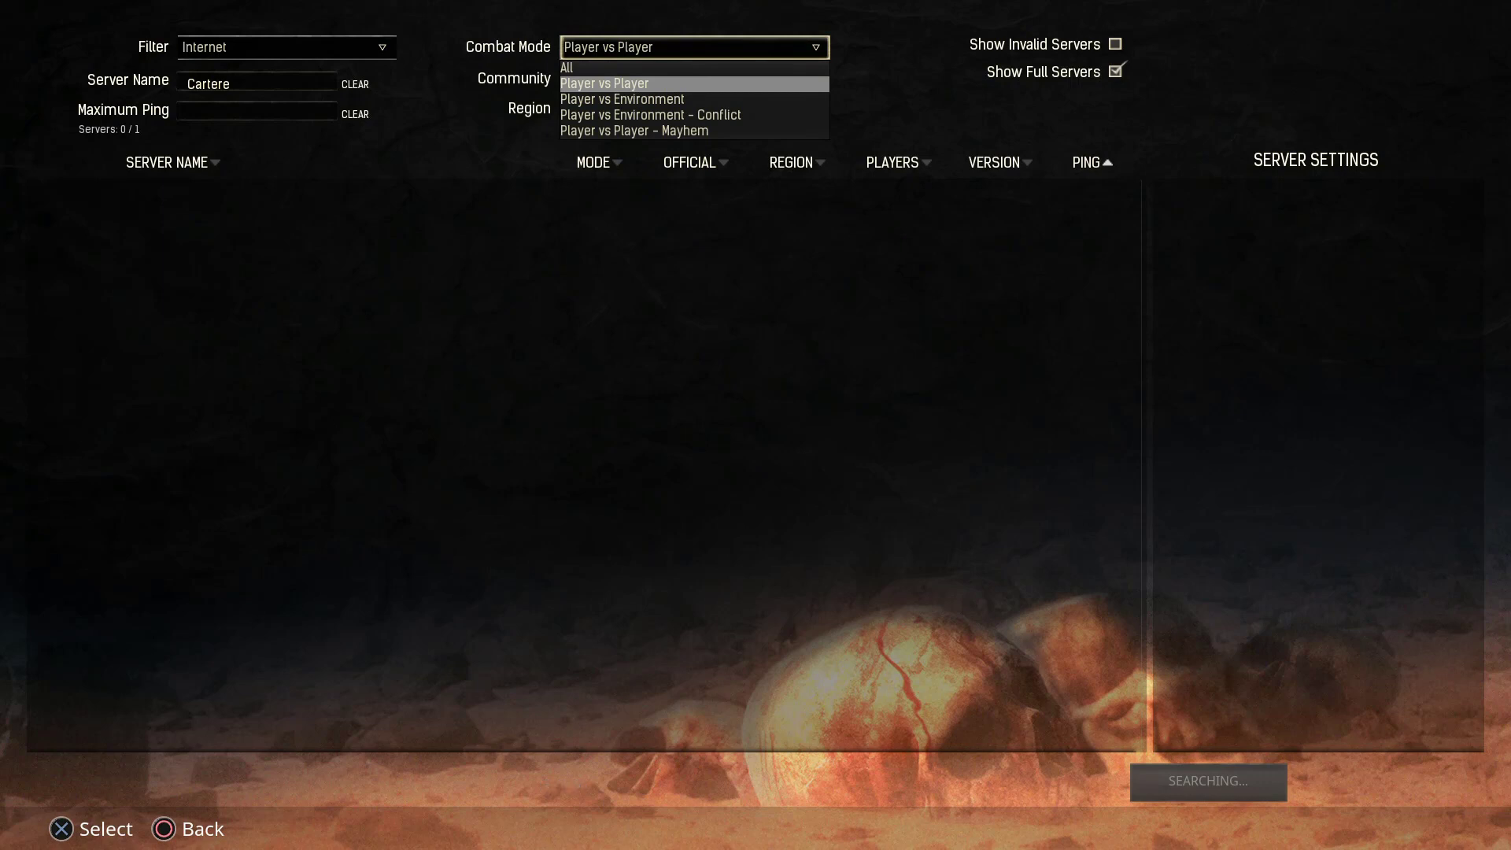
pyautogui.click(605, 84)
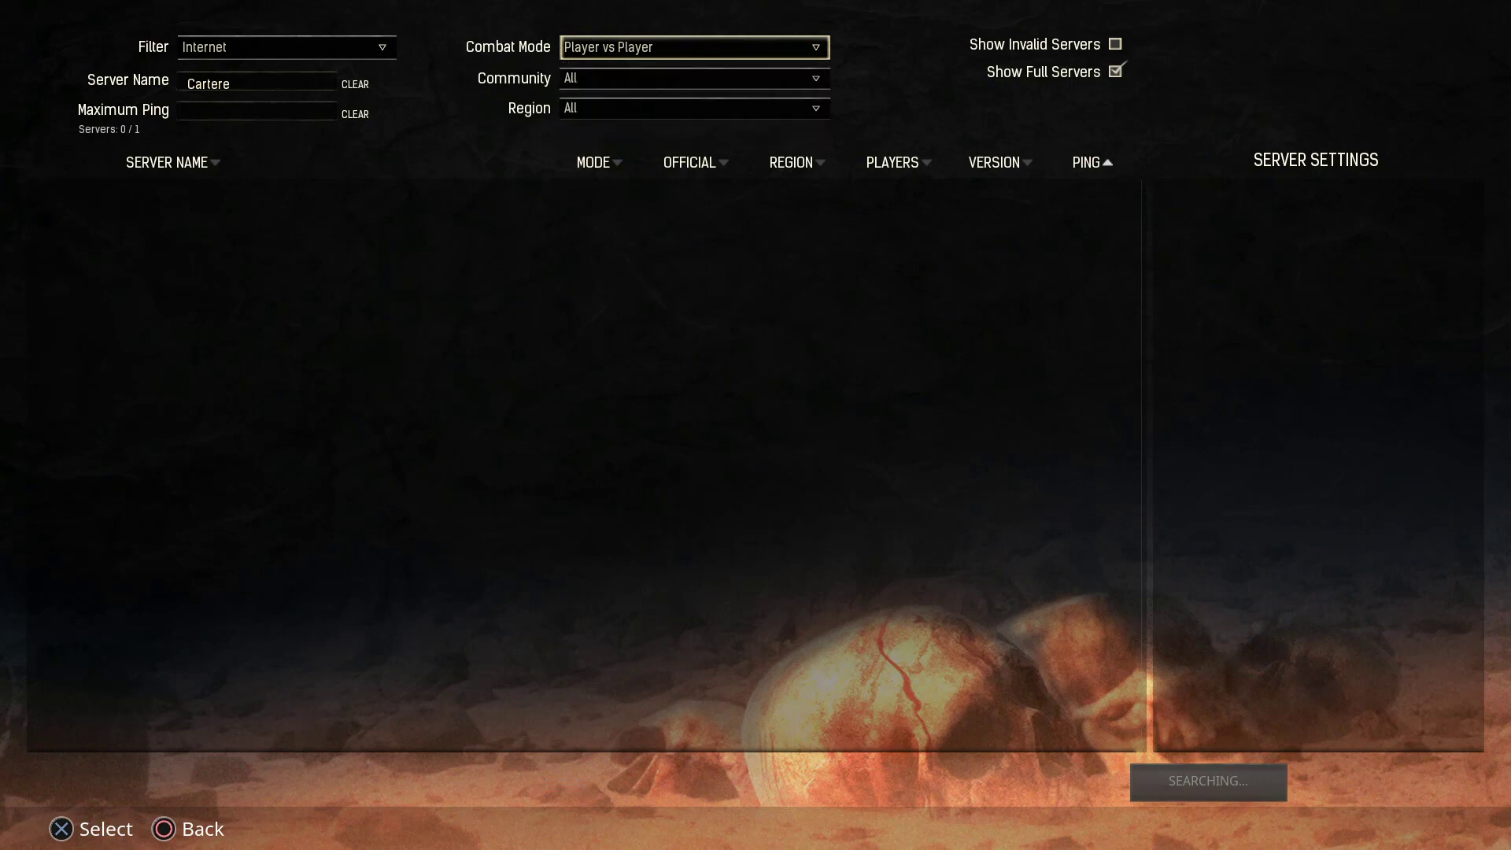
pyautogui.moveTo(354, 114)
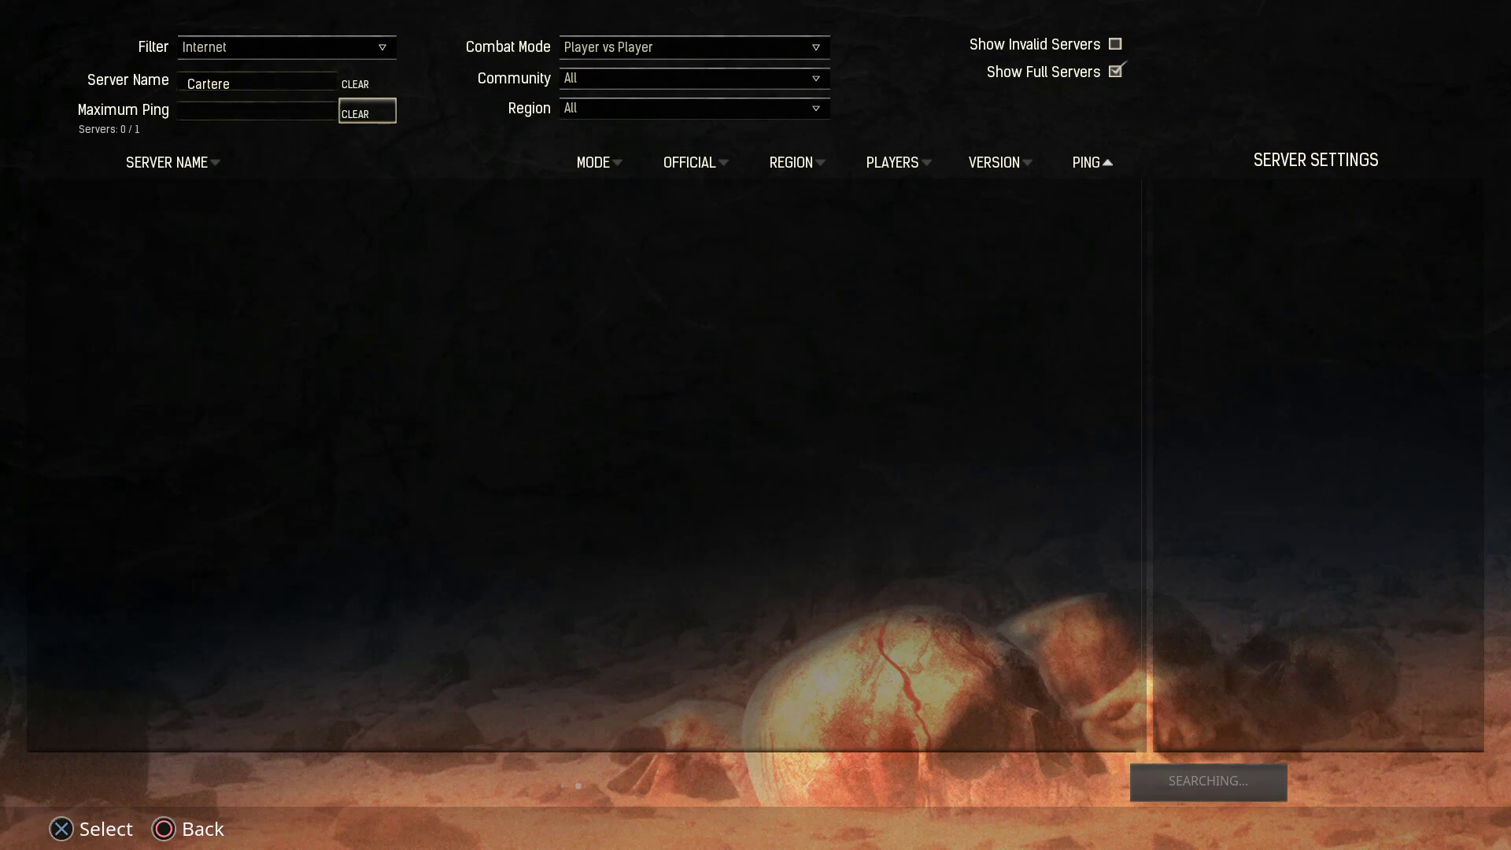
pyautogui.click(256, 80)
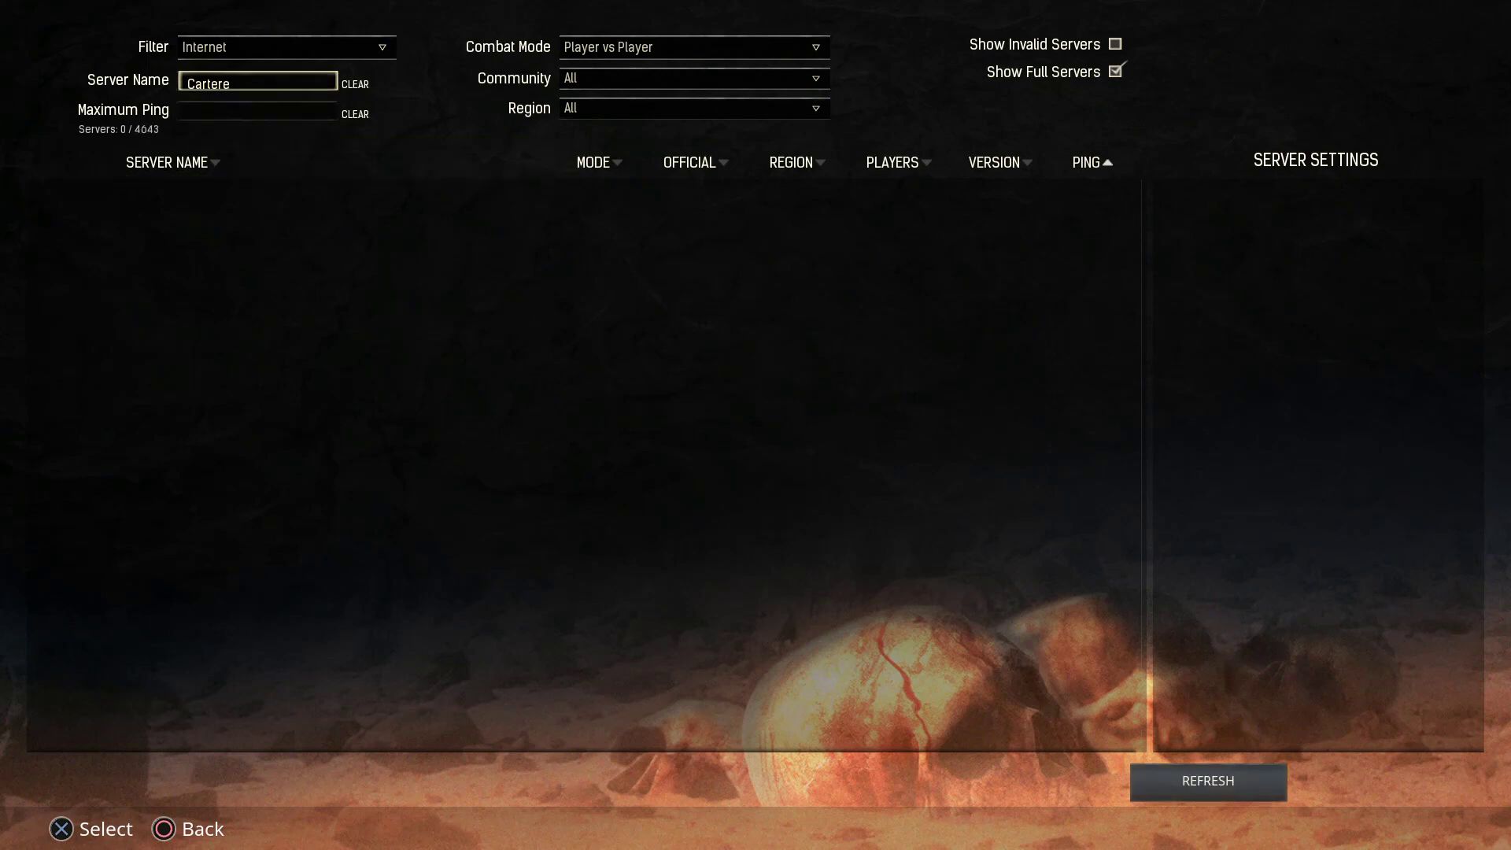
pyautogui.click(257, 113)
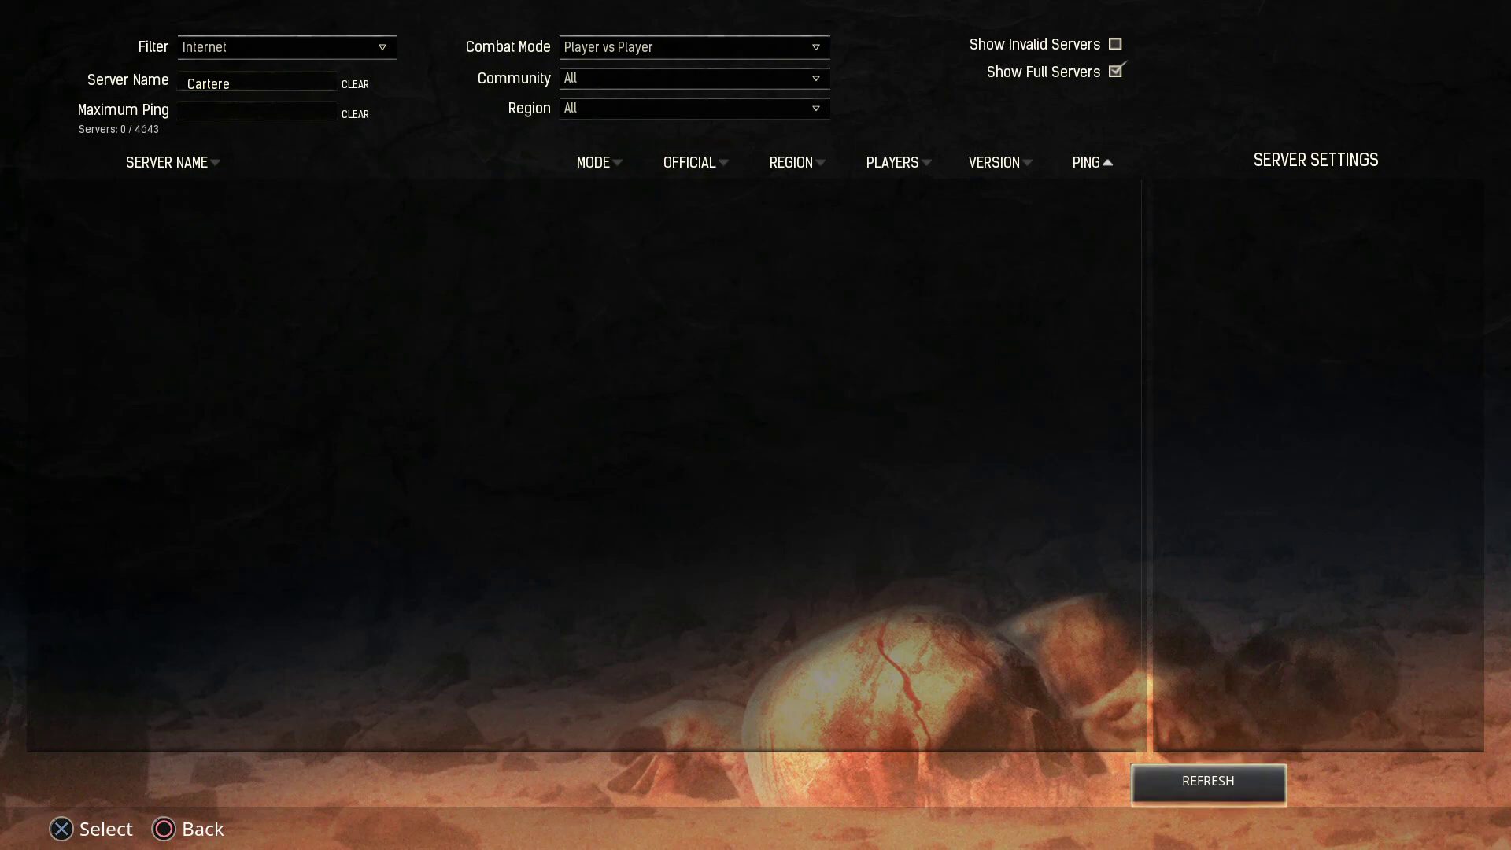
pyautogui.click(1207, 782)
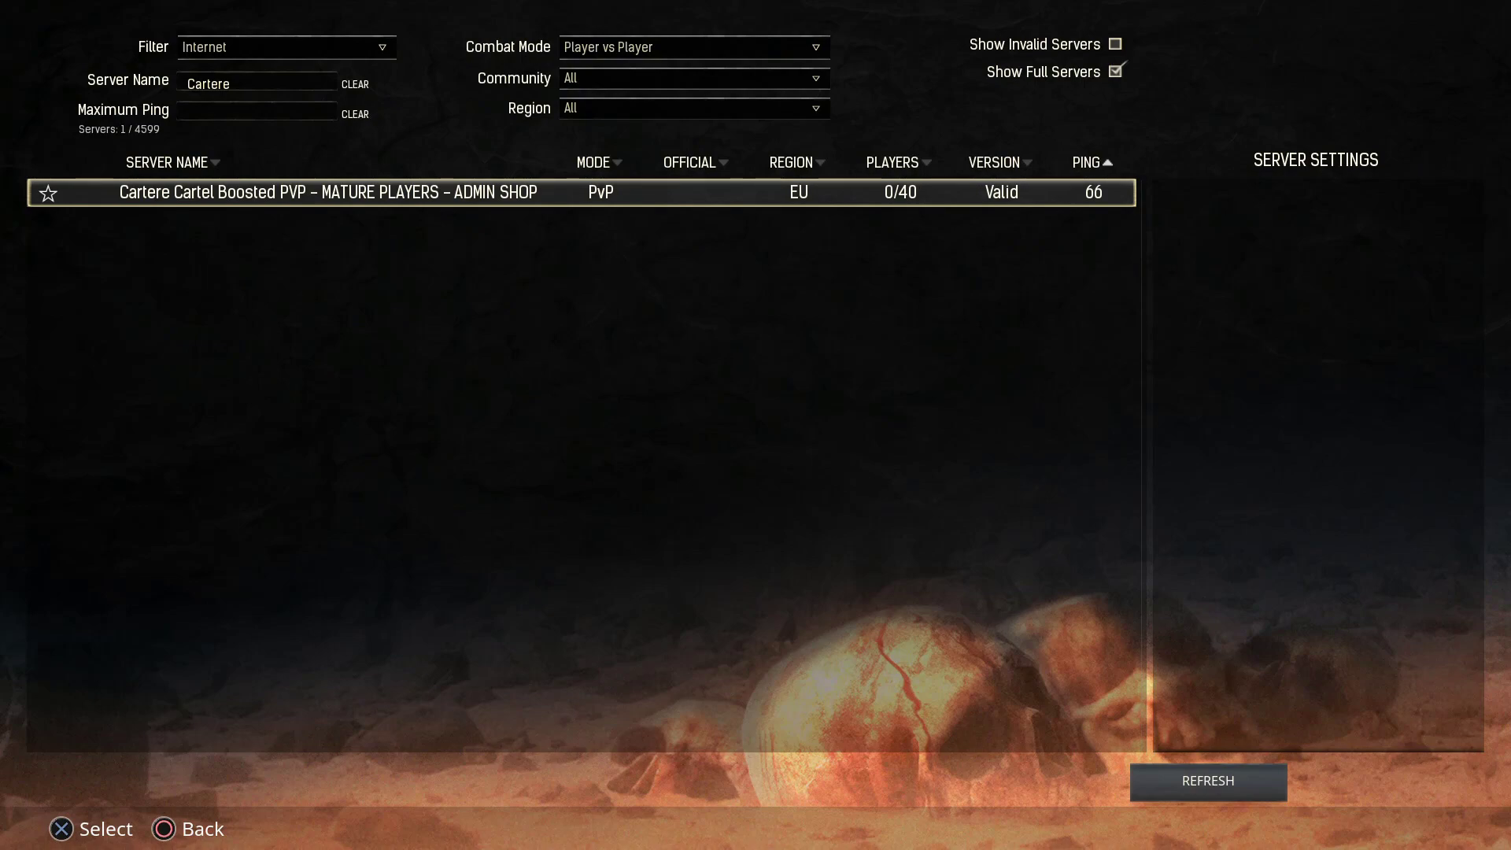
# - Join the Cartere Cartel Boosted PVP server and load into the game world
pyautogui.doubleClick(324, 192)
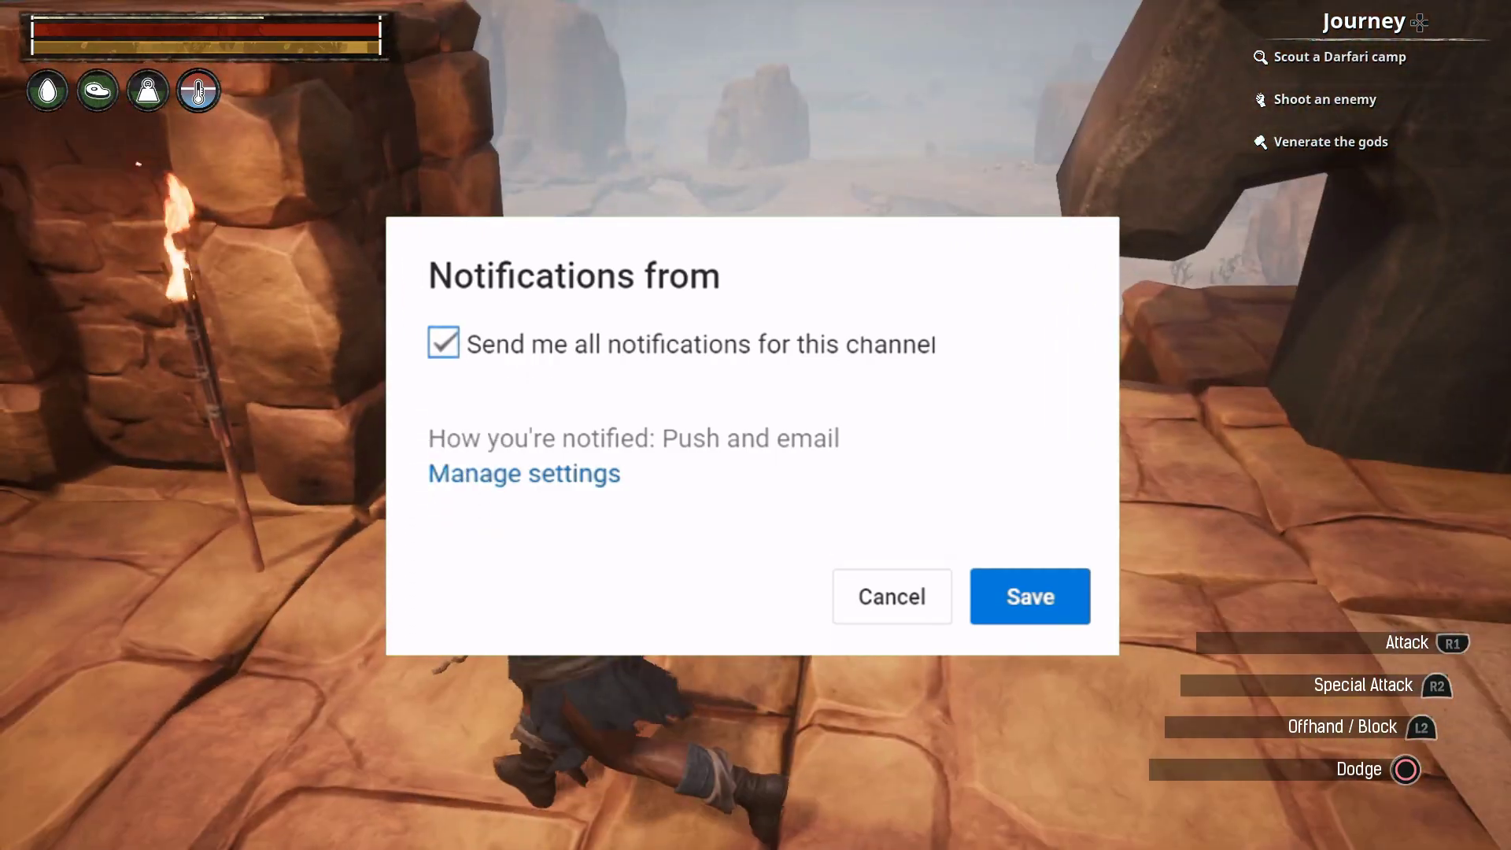
pyautogui.click(1028, 595)
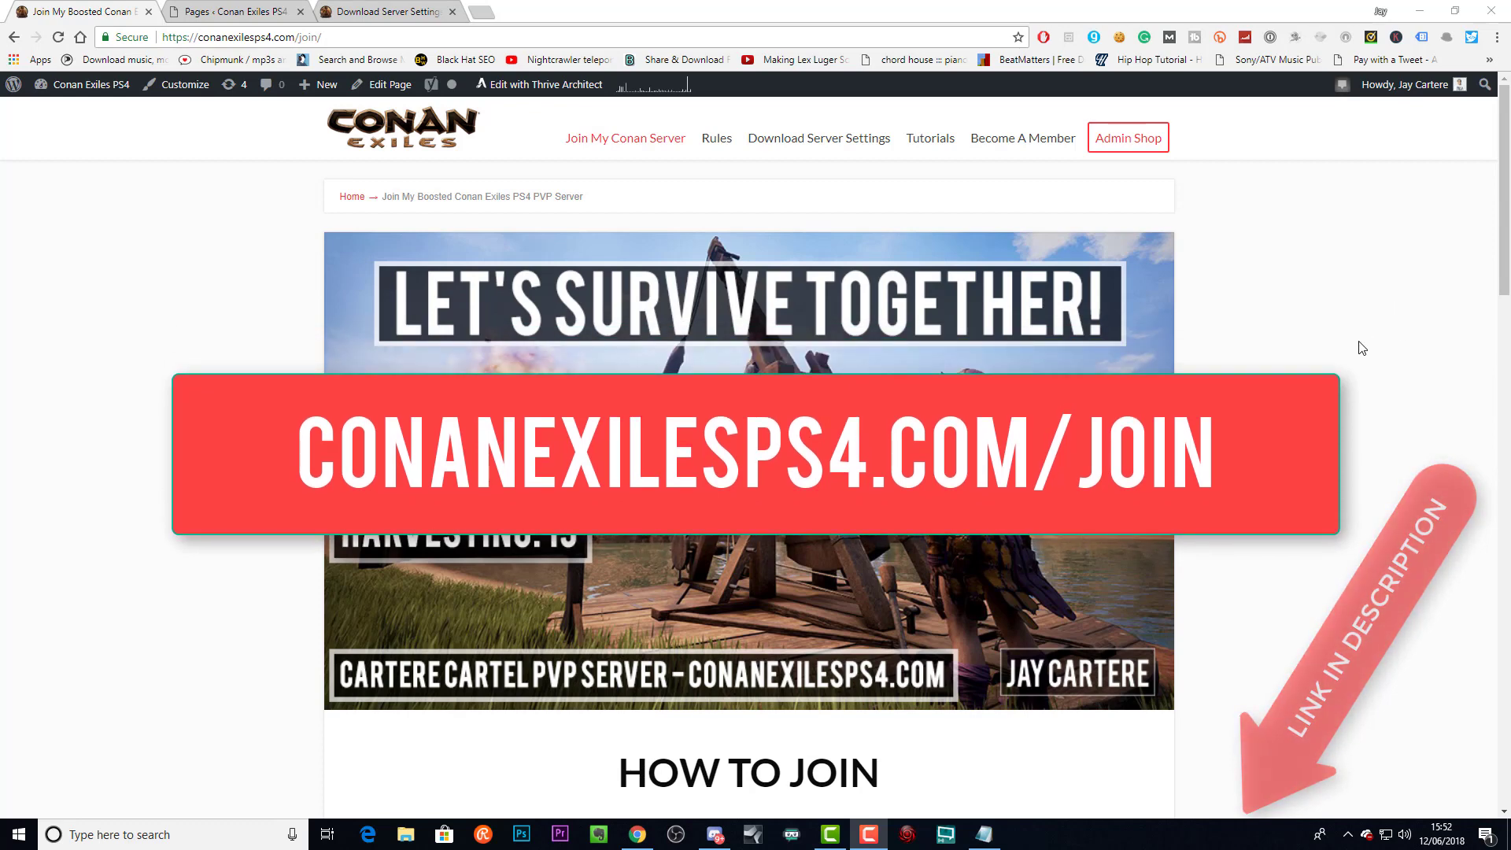
# - Scroll through the join page's Discord, Patron and server rates sections, returning to How to Join
pyautogui.scroll(-3)
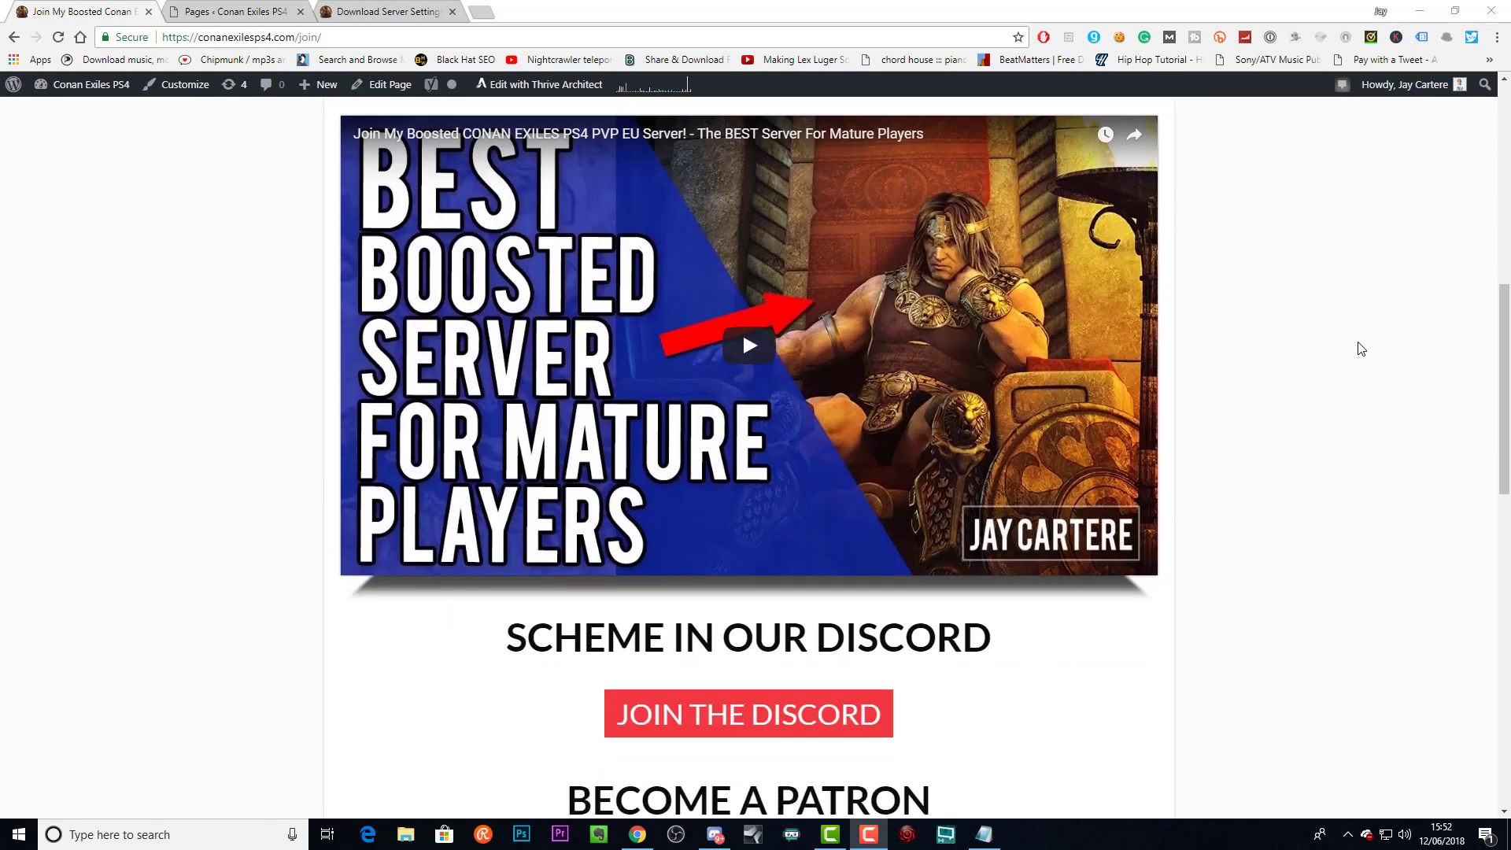
pyautogui.moveTo(1365, 338)
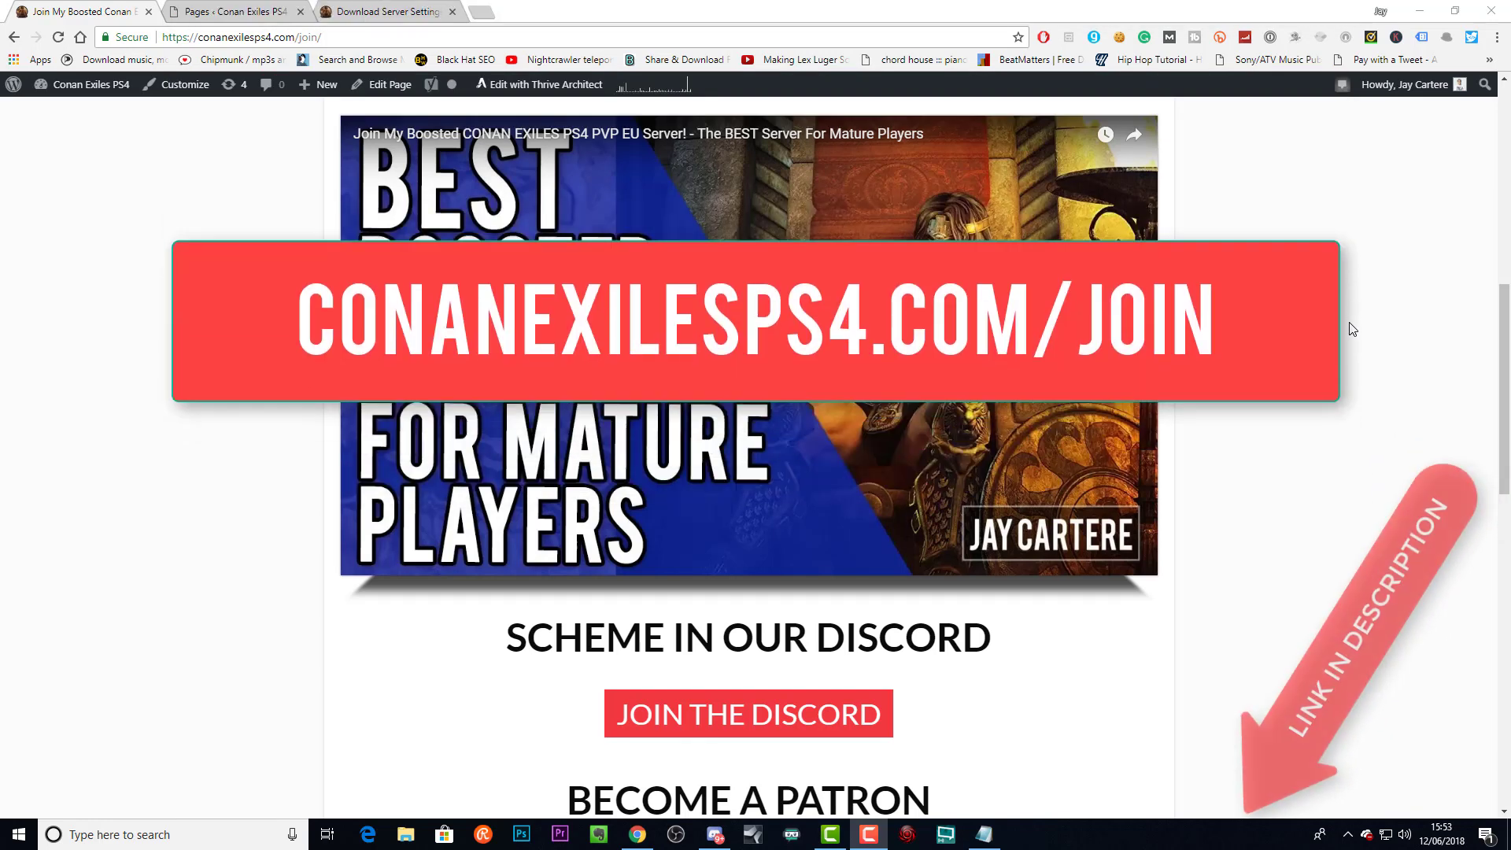
pyautogui.scroll(-3)
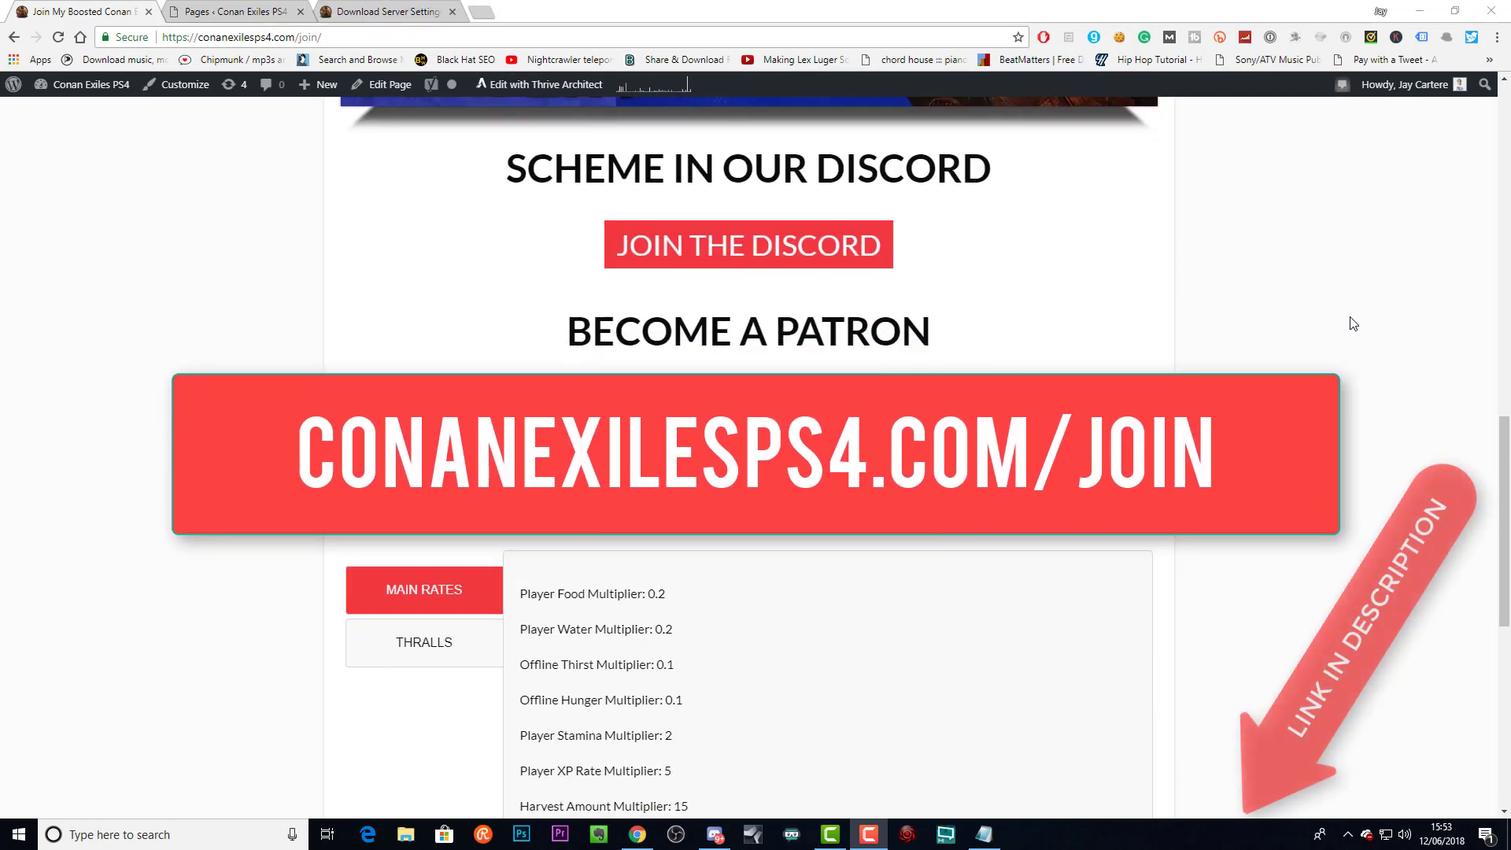
pyautogui.scroll(-3)
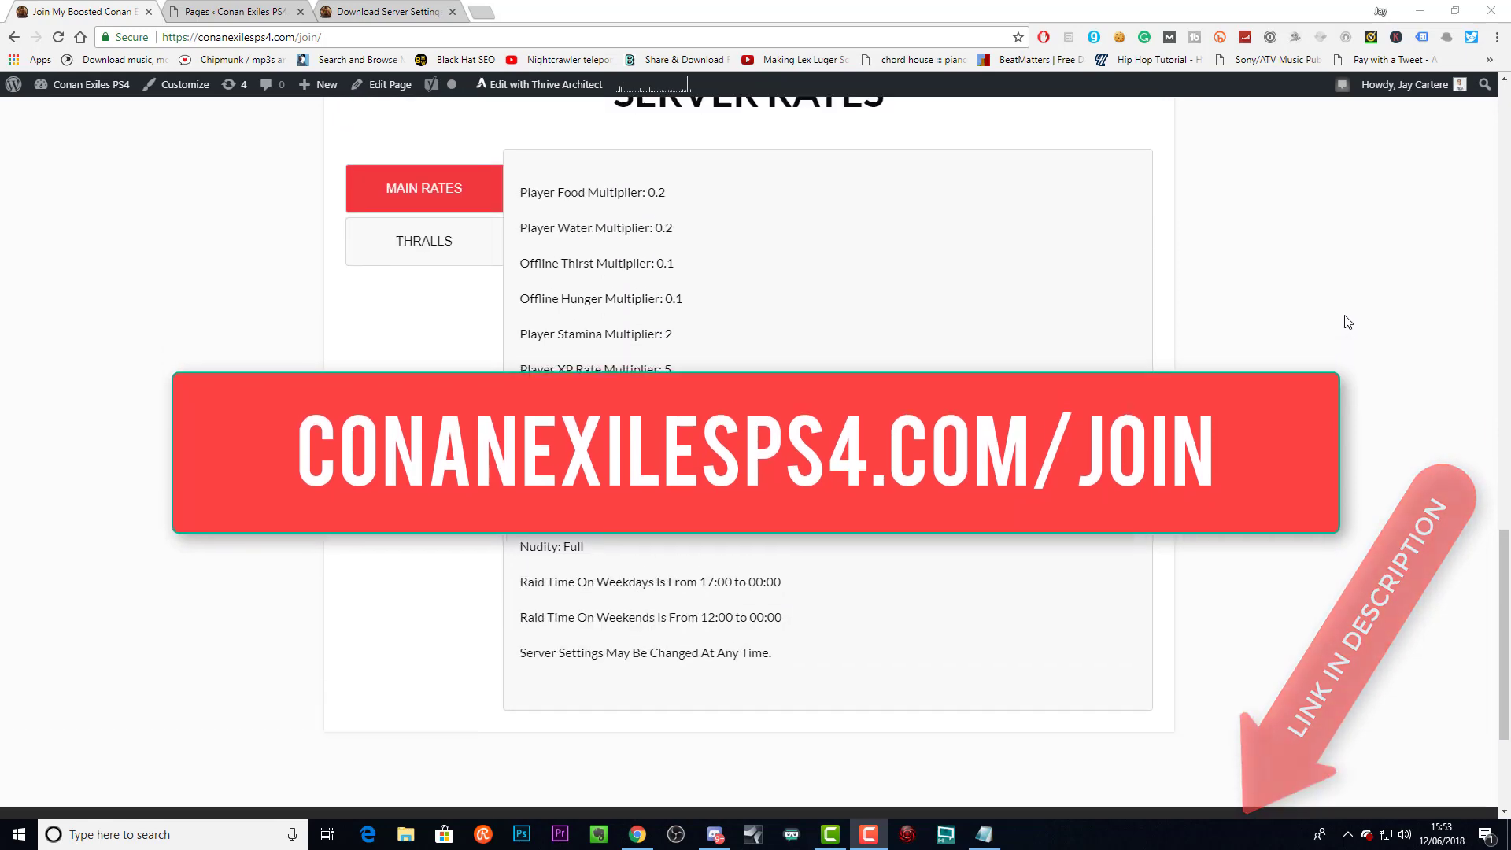
pyautogui.scroll(3)
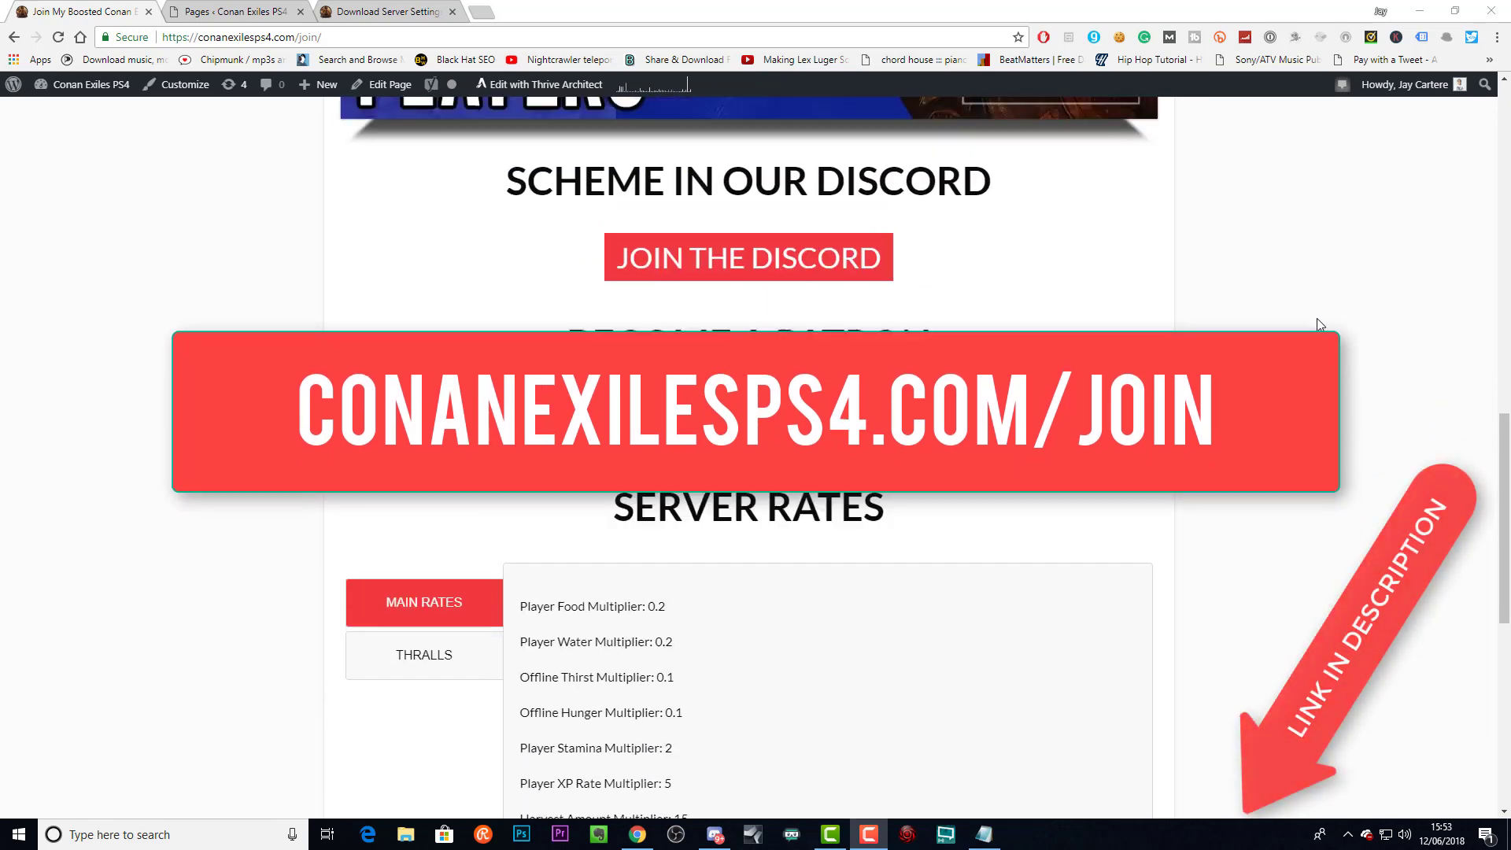
pyautogui.scroll(3)
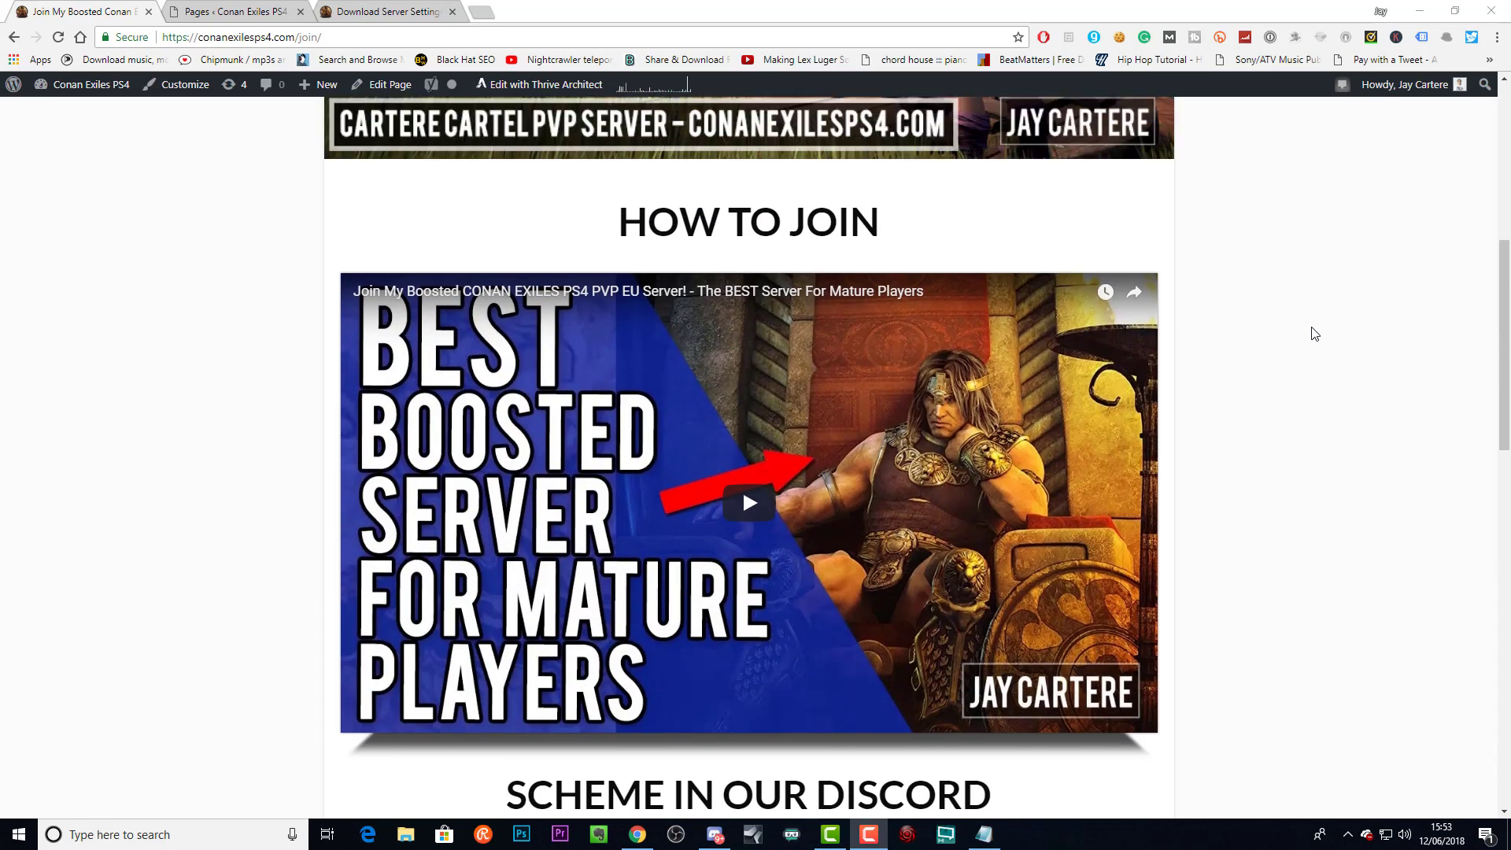